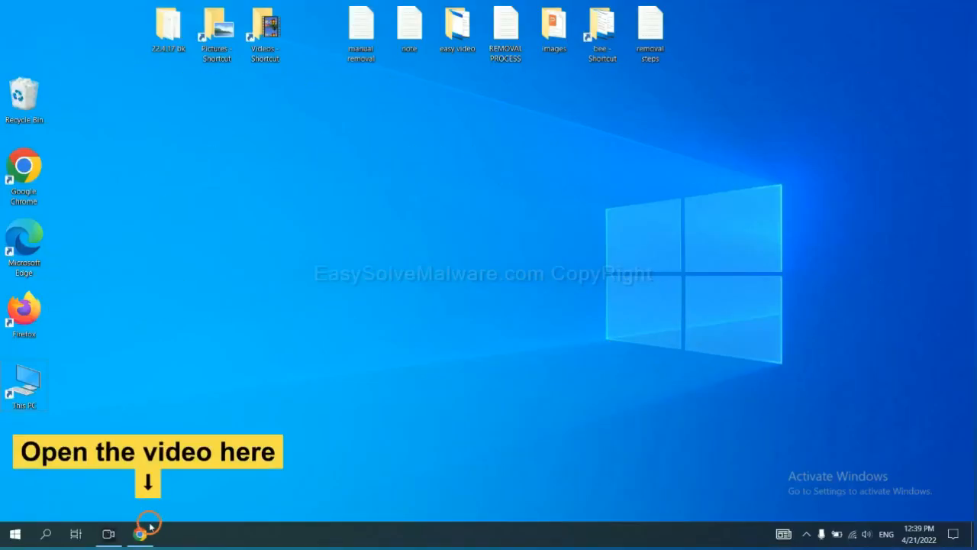
# - Open the EasySolveMalware guide from the video description and download SpyHunter for Windows
pyautogui.click(139, 533)
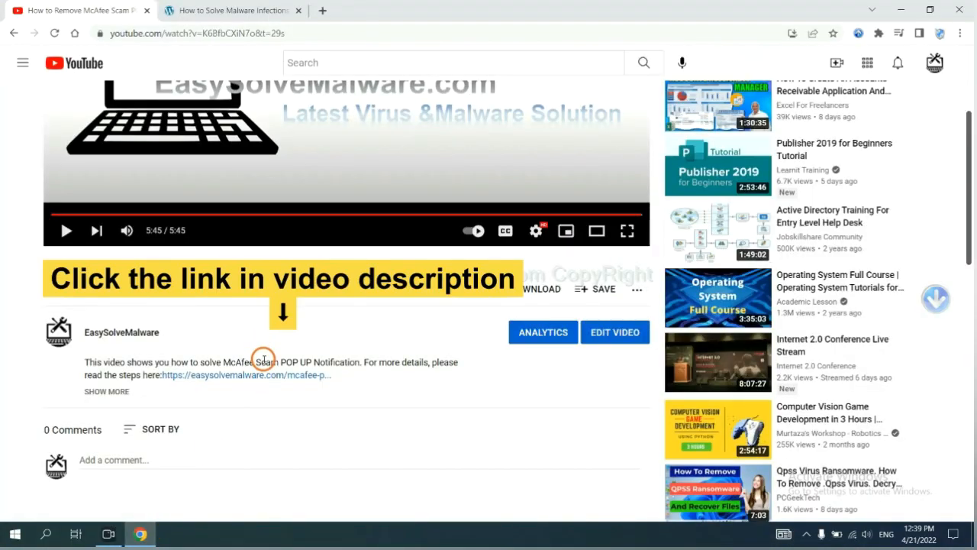
pyautogui.moveTo(267, 375)
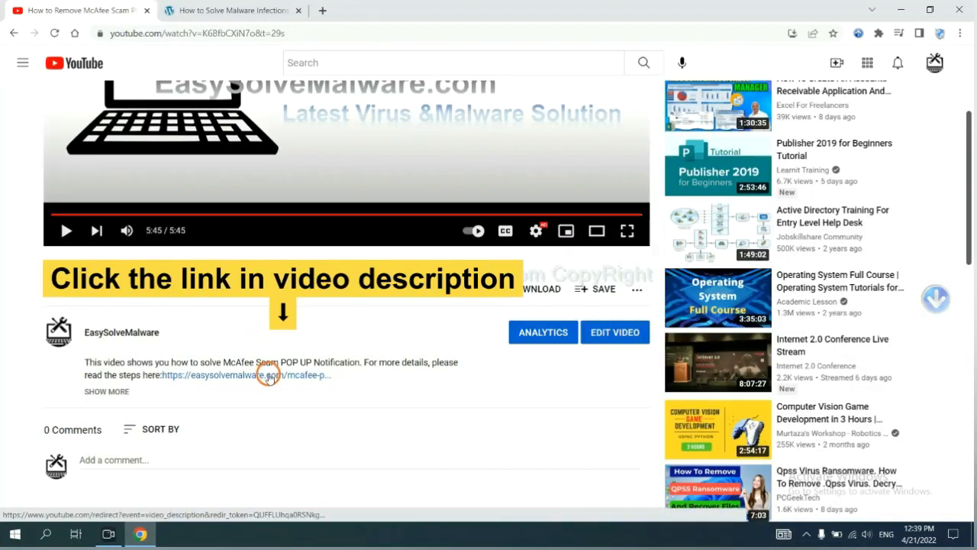
pyautogui.click(222, 375)
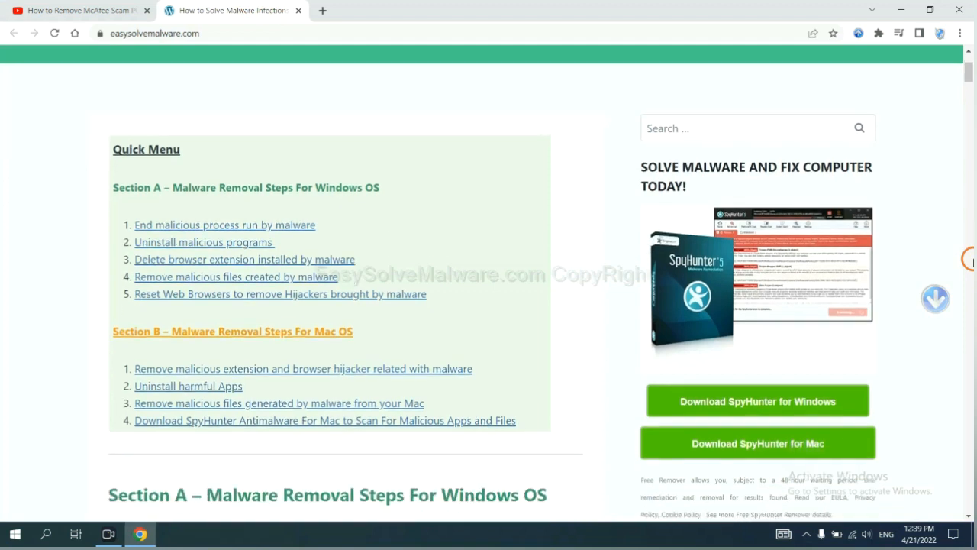
pyautogui.scroll(-3)
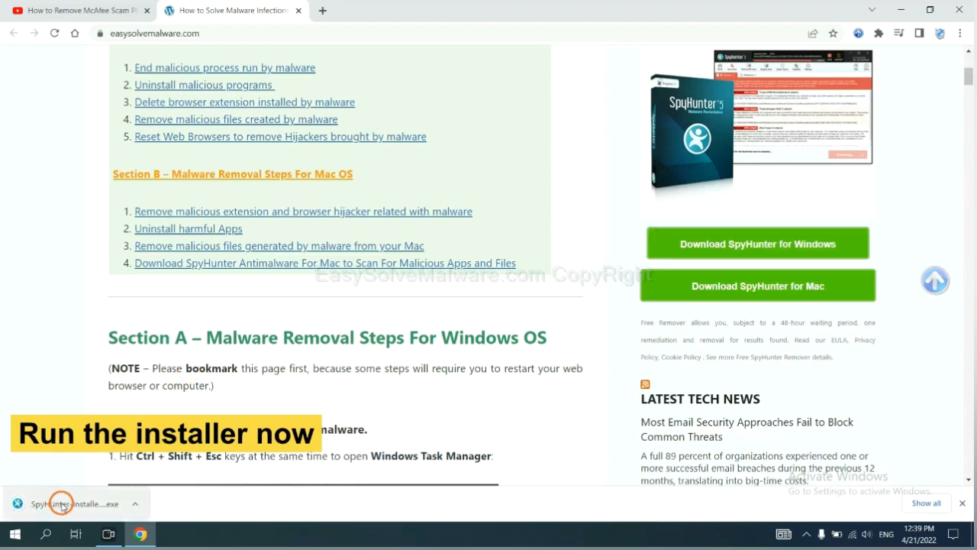
# - Run the SpyHunter 5 installer in English, accept the EULA and install
pyautogui.click(61, 503)
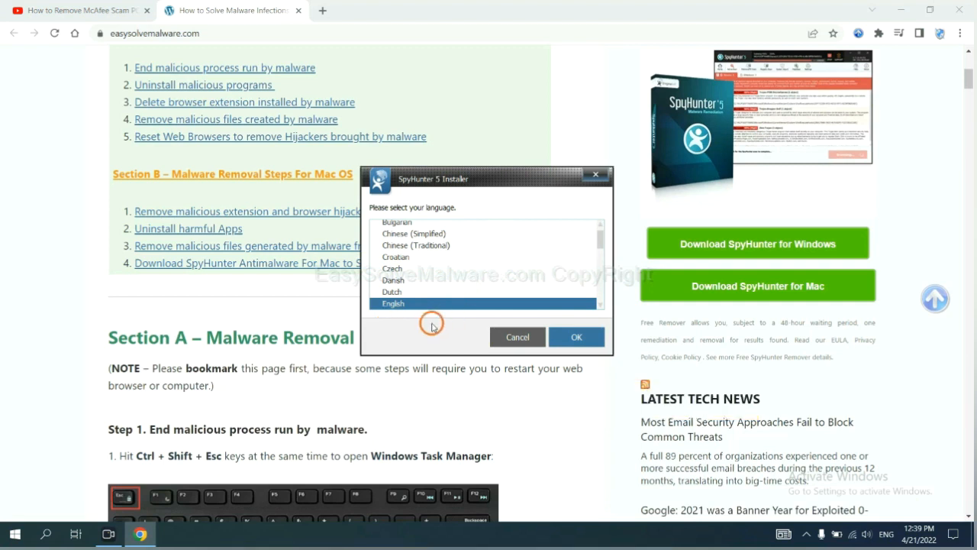
pyautogui.click(577, 336)
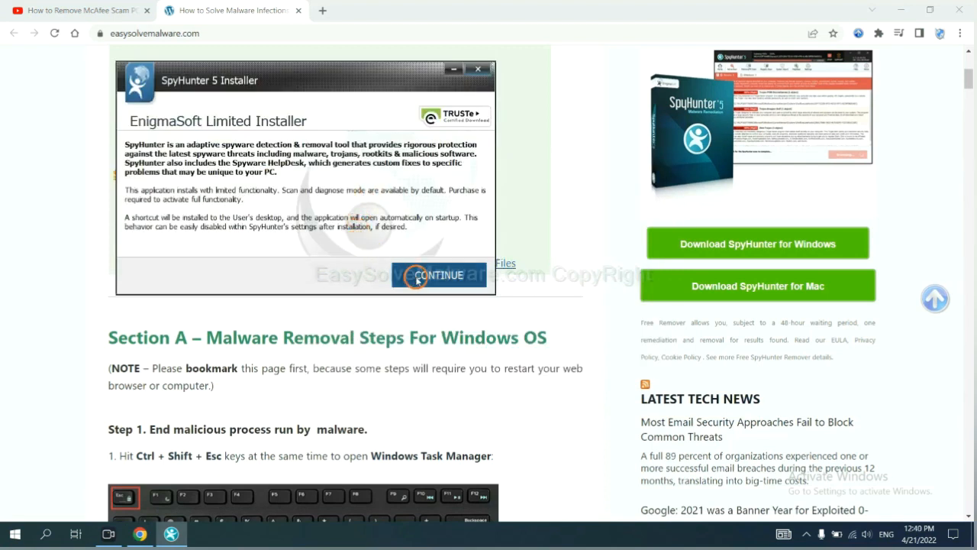
pyautogui.click(440, 275)
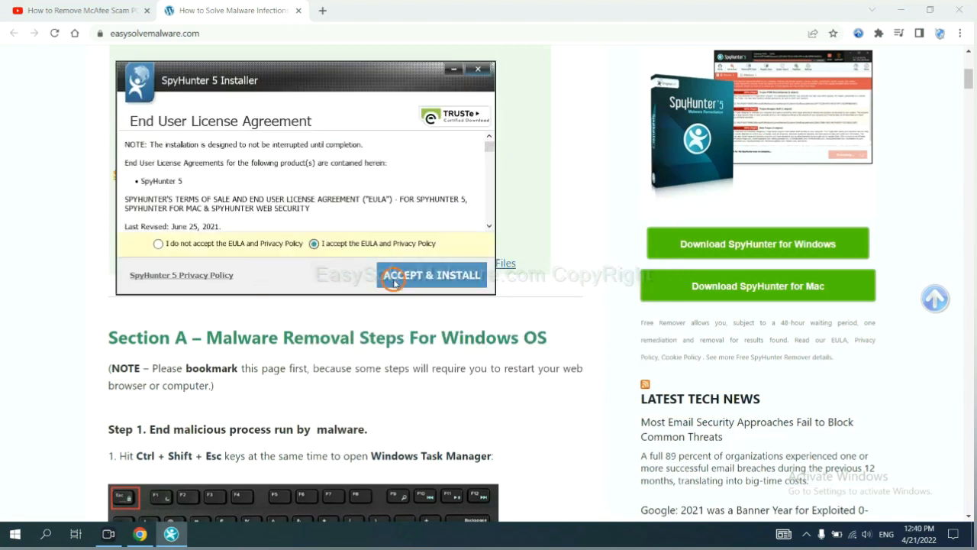
pyautogui.click(432, 275)
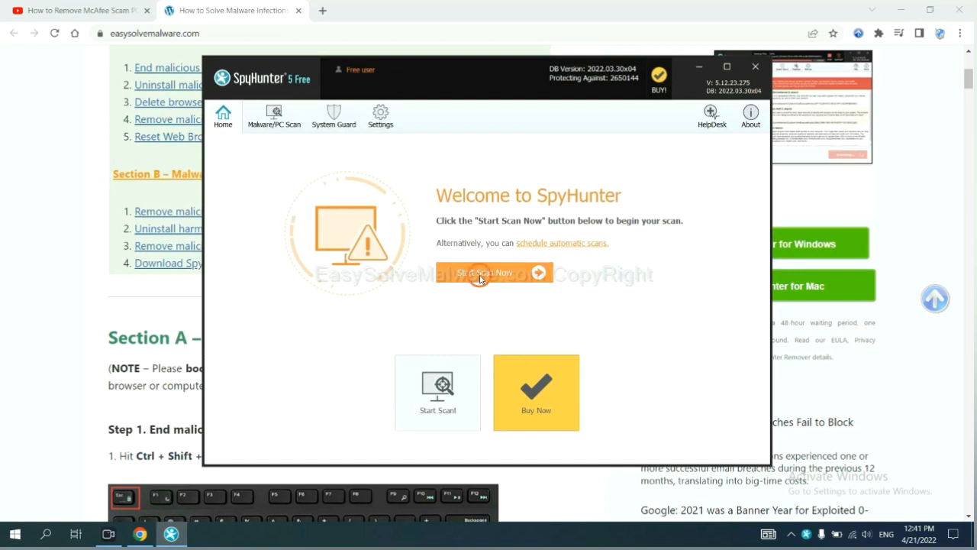
# - Run a SpyHunter 5 scan and reach the 15-day FREE Trial registration prompt
pyautogui.click(485, 273)
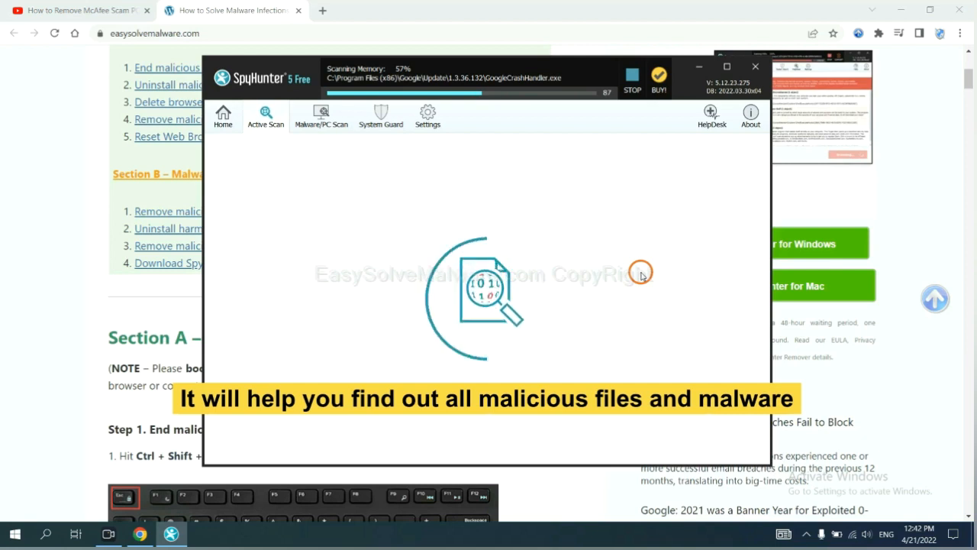
pyautogui.click(632, 76)
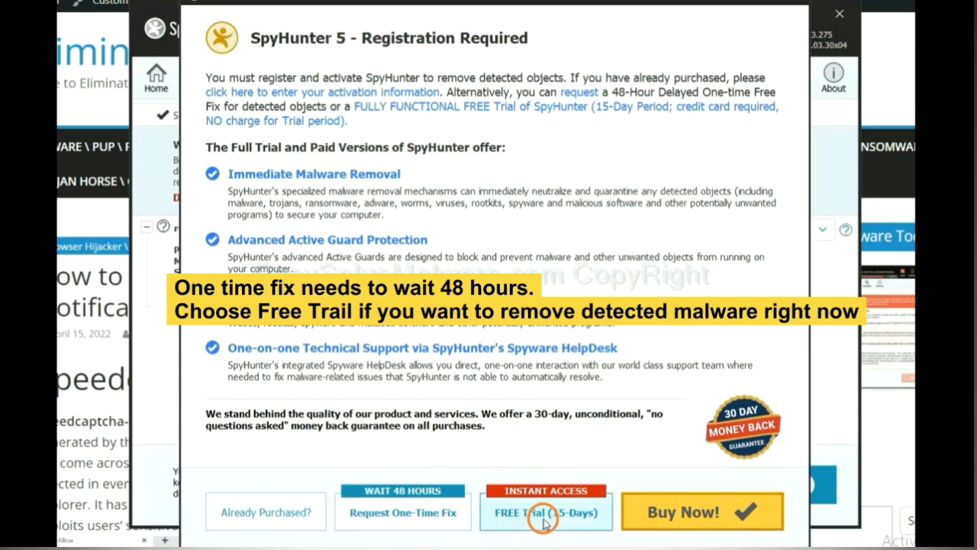
pyautogui.moveTo(510, 516)
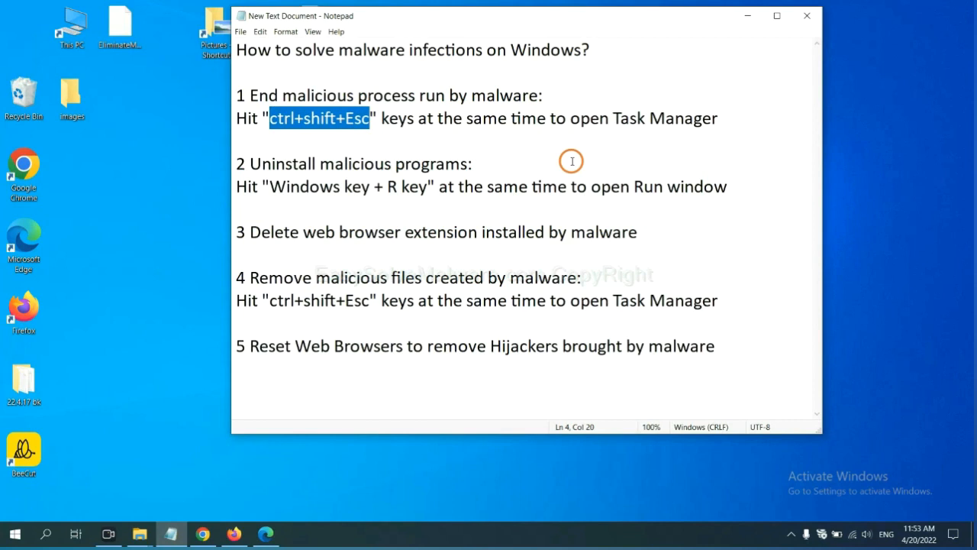
# - Show the Notepad removal-steps notes and bring up Task Manager for step 1
pyautogui.click(365, 118)
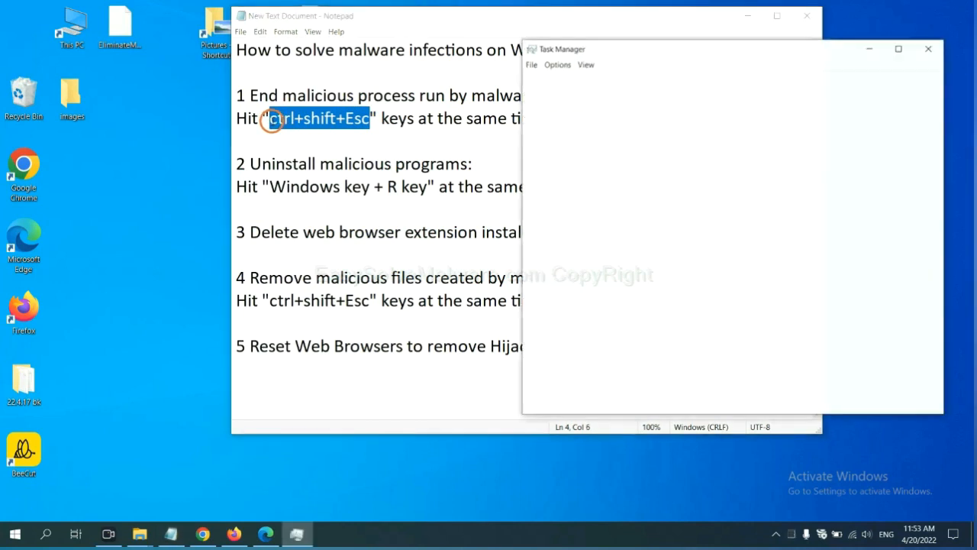
# - Expand Task Manager to full details and end the suspicious process
pyautogui.click(565, 399)
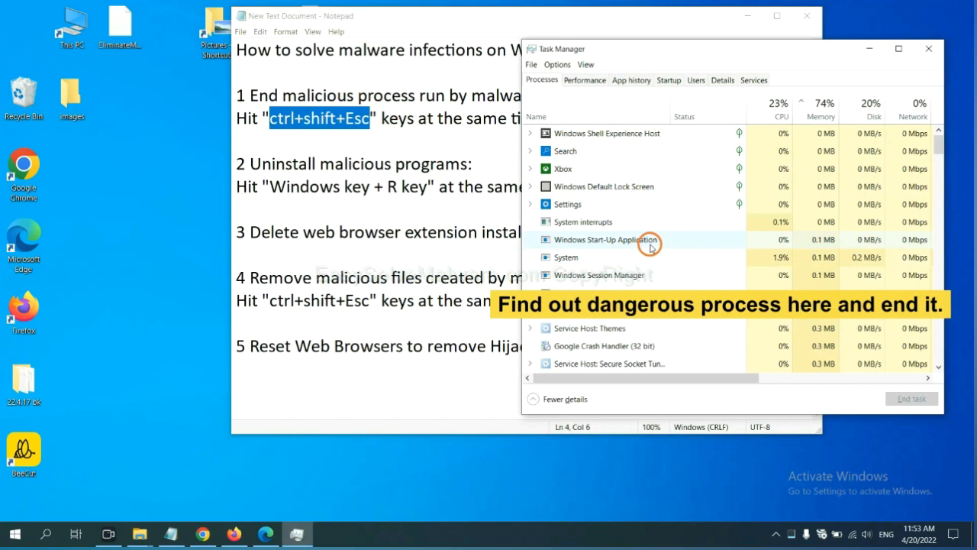
pyautogui.moveTo(650, 252)
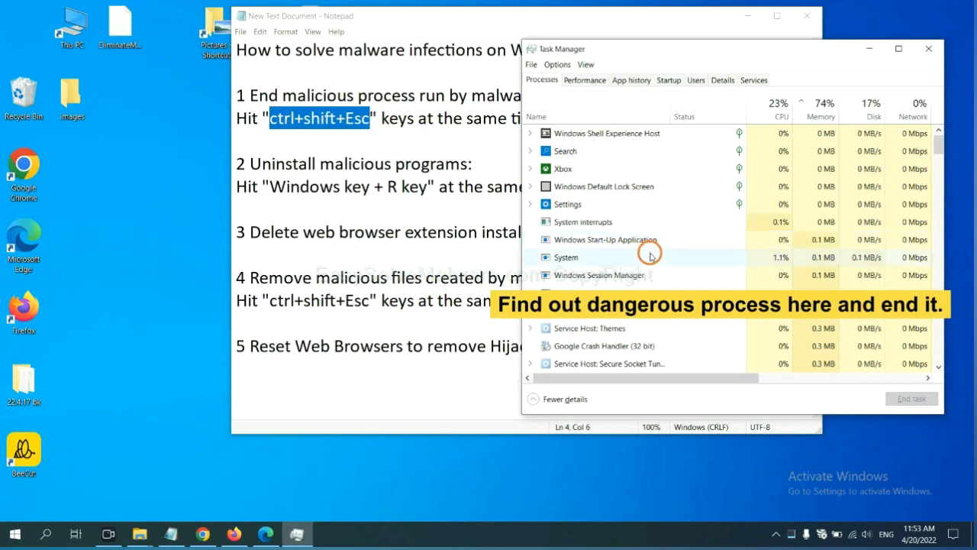
pyautogui.click(565, 257)
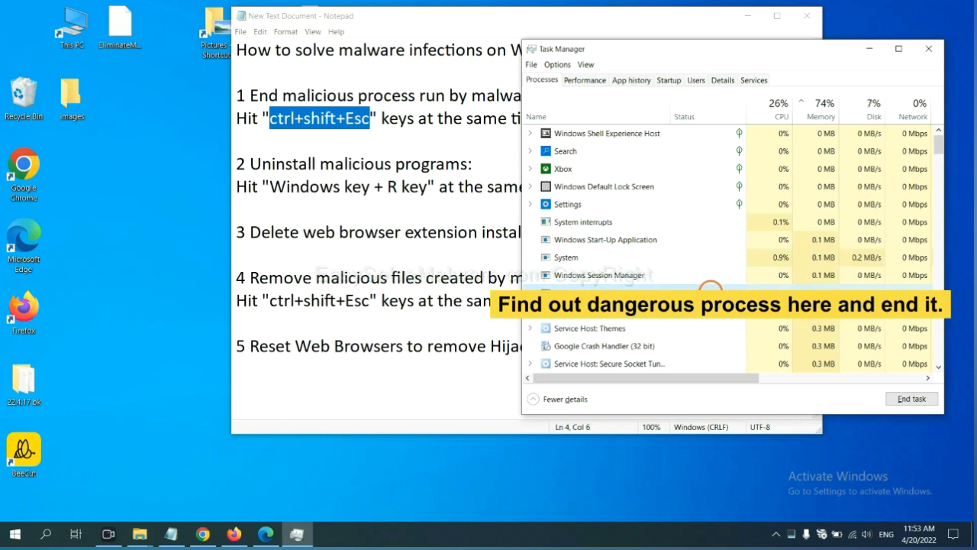
pyautogui.click(911, 398)
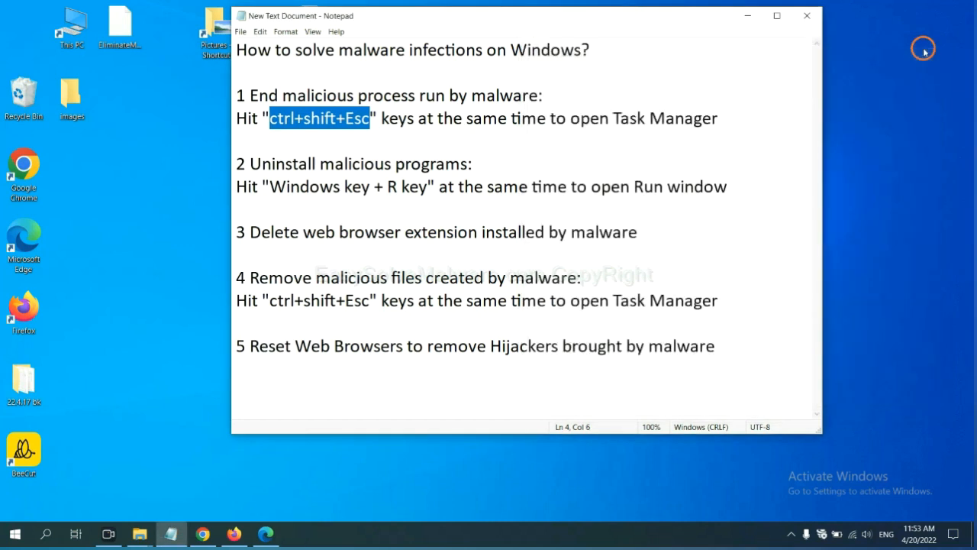
# - Highlight 'Windows key + R key' in the notes and run 'control panel' from Run
pyautogui.click(446, 185)
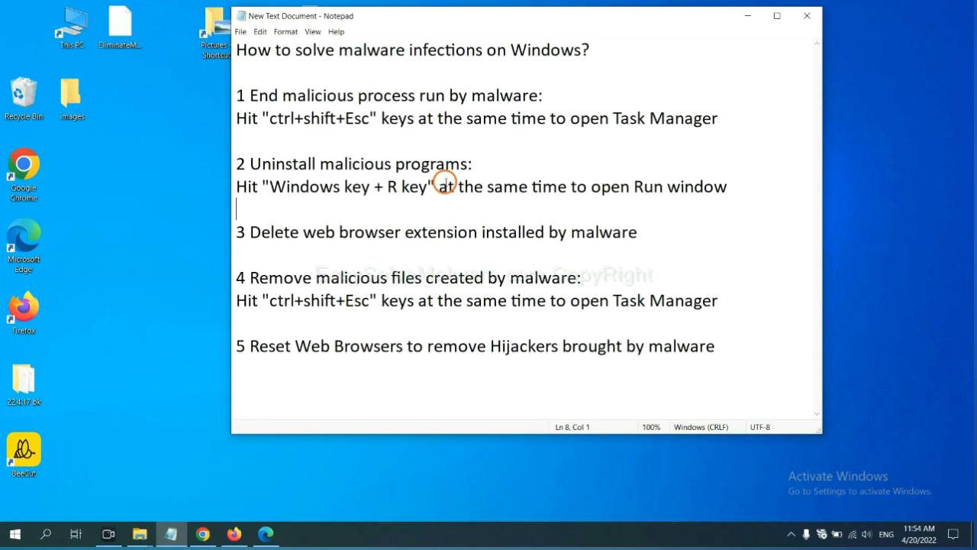
pyautogui.doubleClick(296, 186)
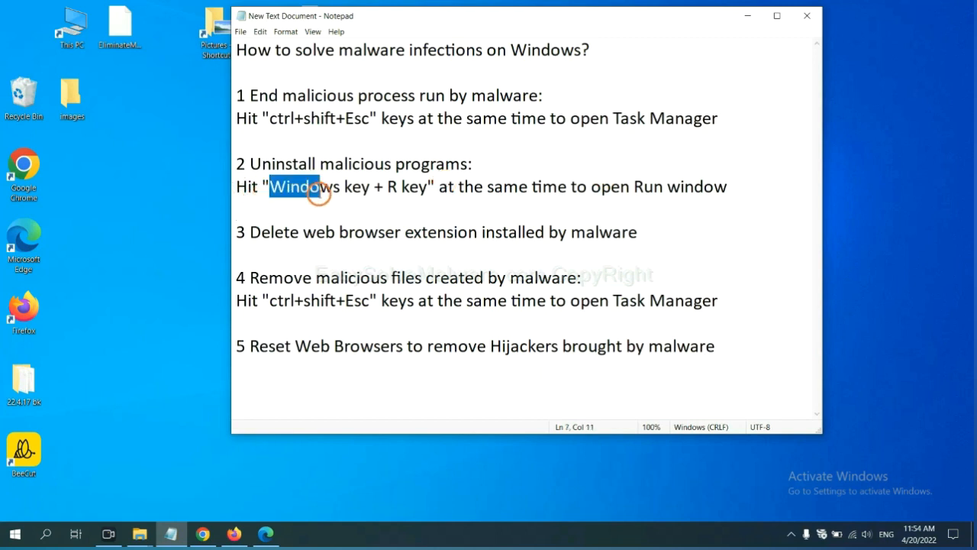
pyautogui.moveTo(316, 187); pyautogui.dragTo(428, 186)
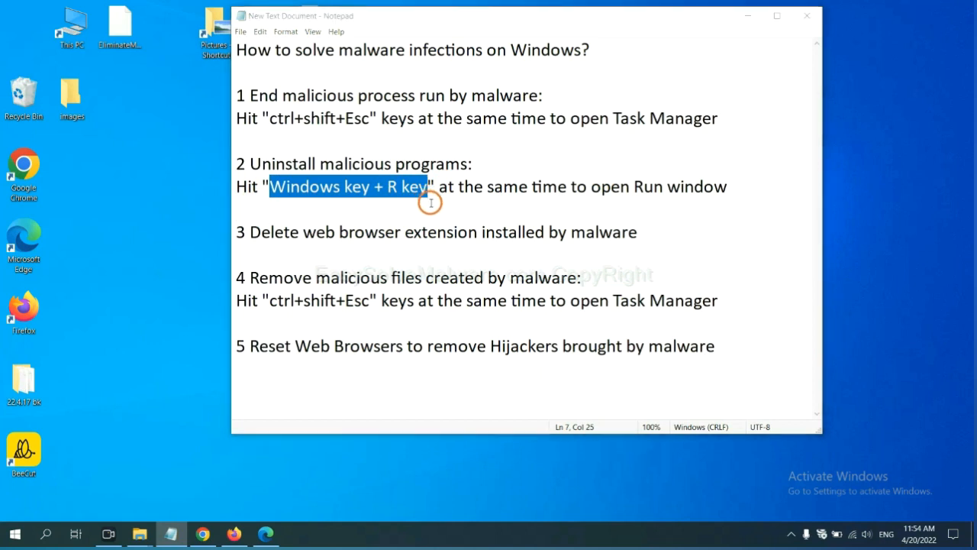
pyautogui.press('Win+r')
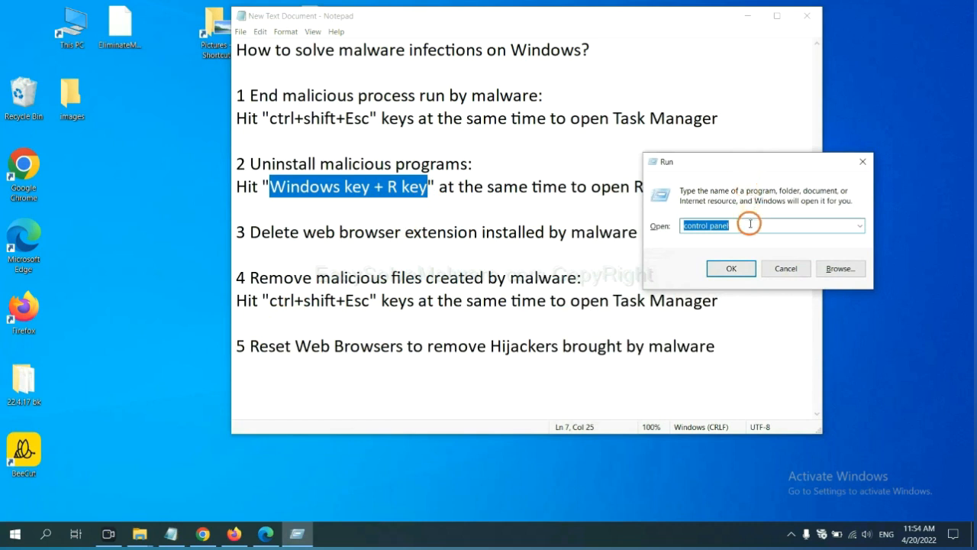
pyautogui.click(750, 225)
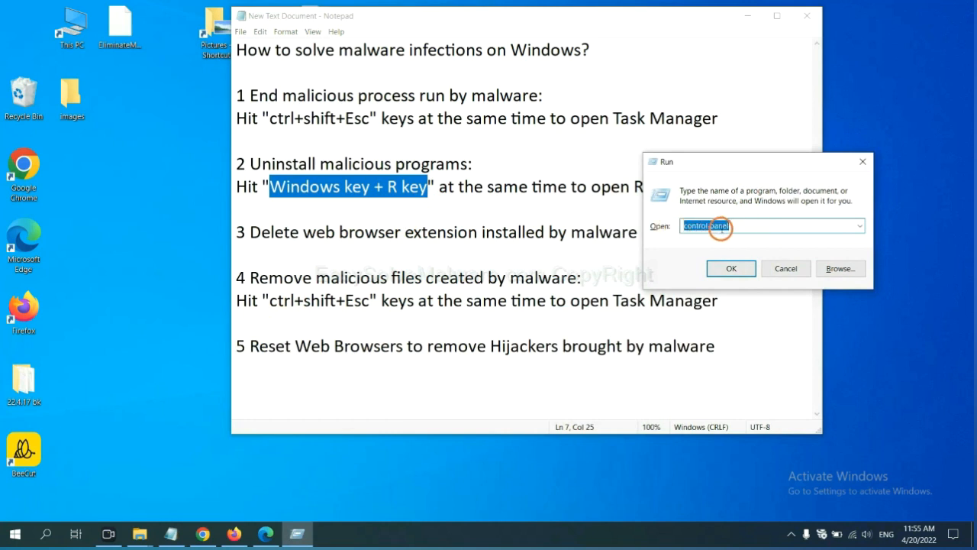
pyautogui.click(731, 268)
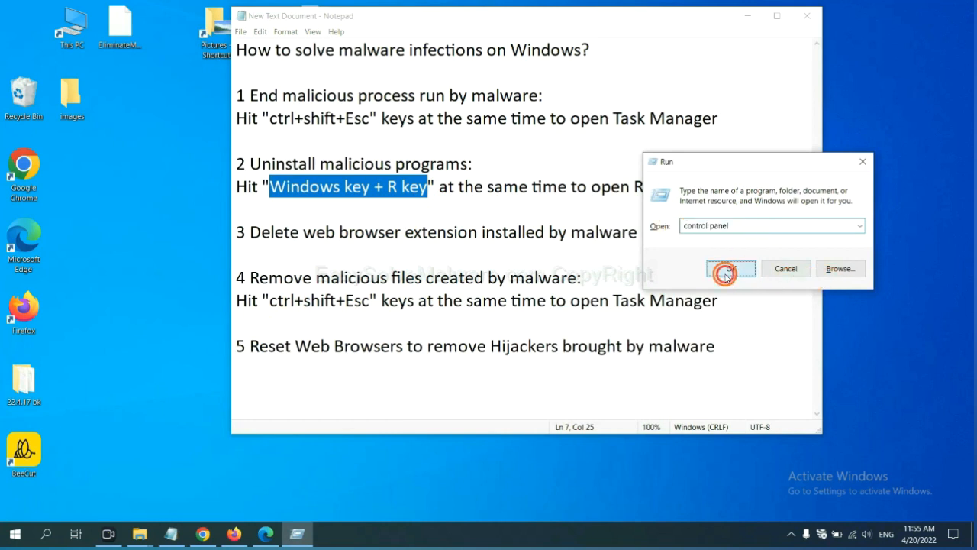
pyautogui.click(727, 268)
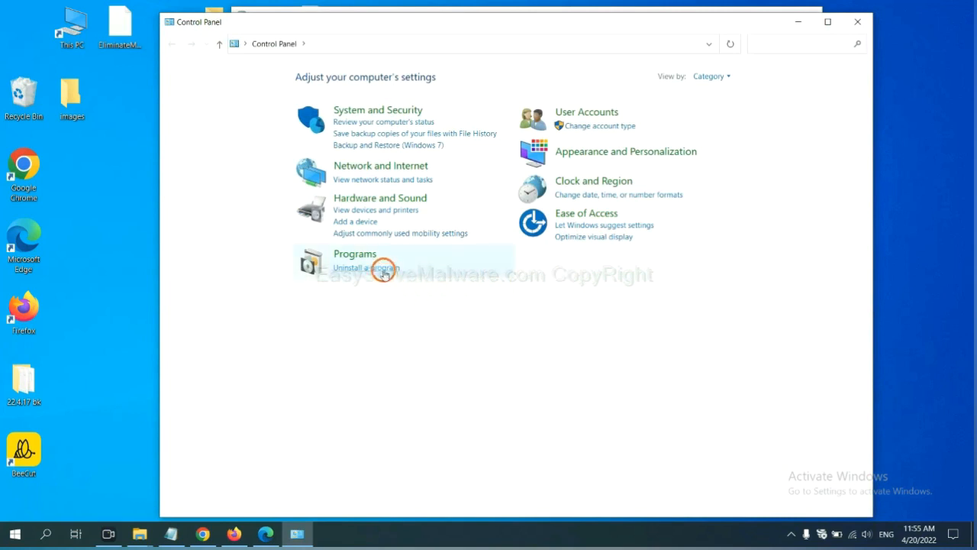
# - Open Programs and Features and select Xiph.Org Open Codecs for uninstalling
pyautogui.click(365, 268)
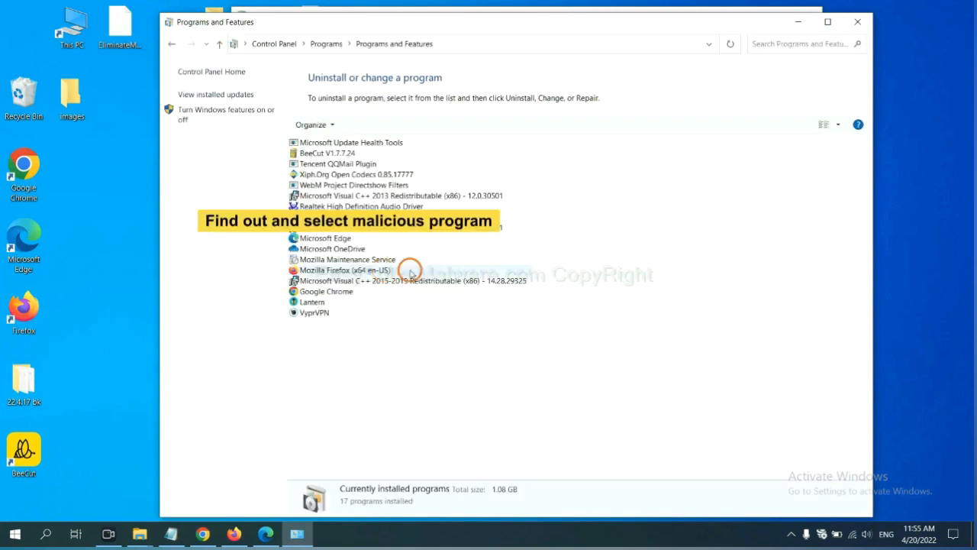
pyautogui.moveTo(578, 222)
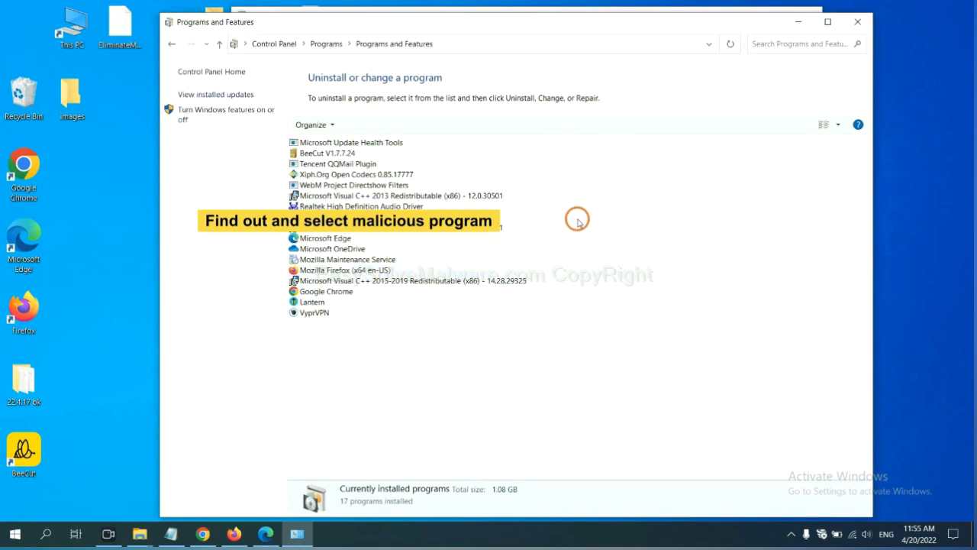
pyautogui.moveTo(589, 209)
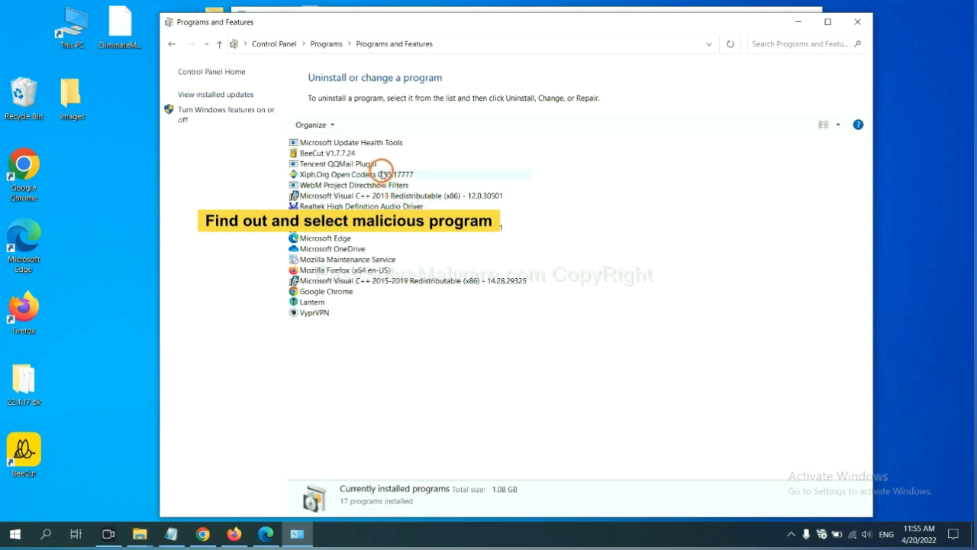
pyautogui.click(356, 174)
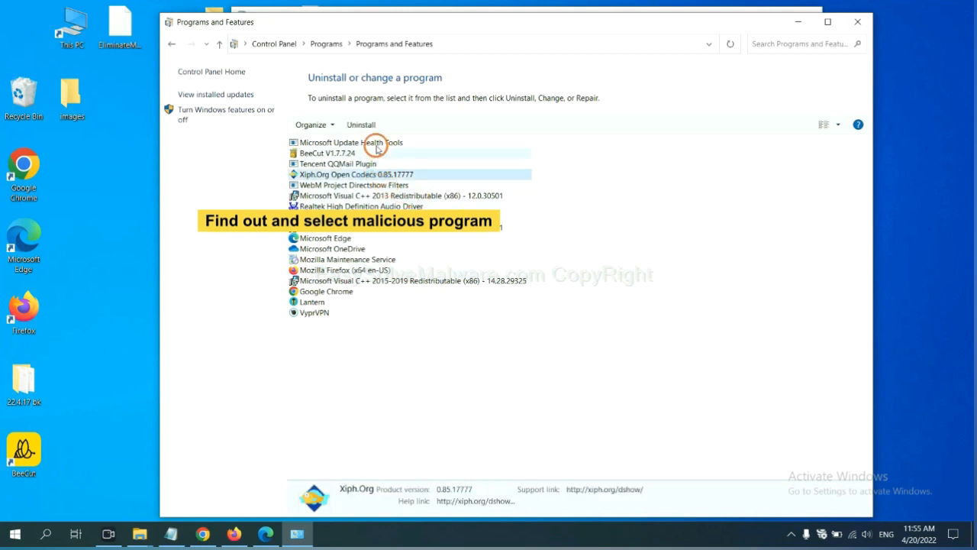
pyautogui.moveTo(361, 124)
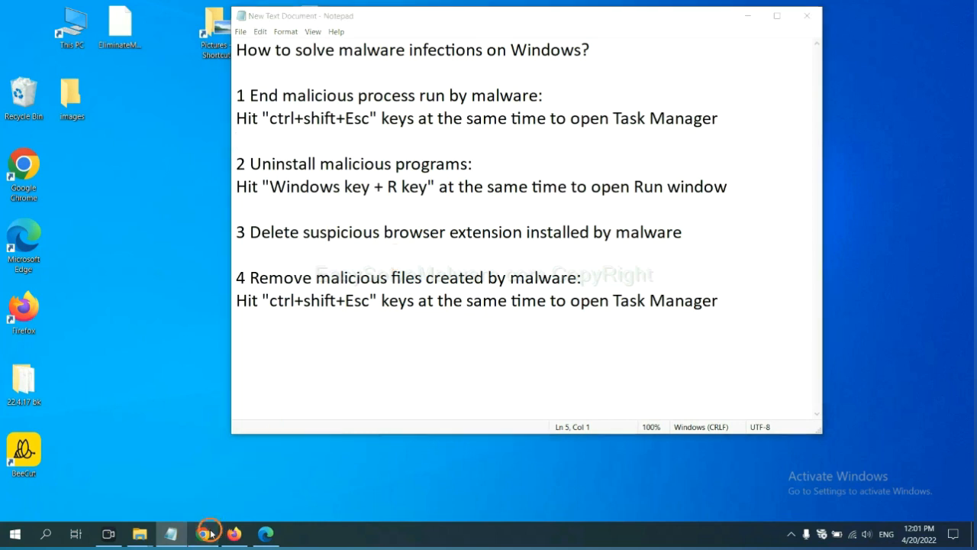
# - Open Chrome's Extensions page and remove the Scroll To Top extension
pyautogui.click(203, 533)
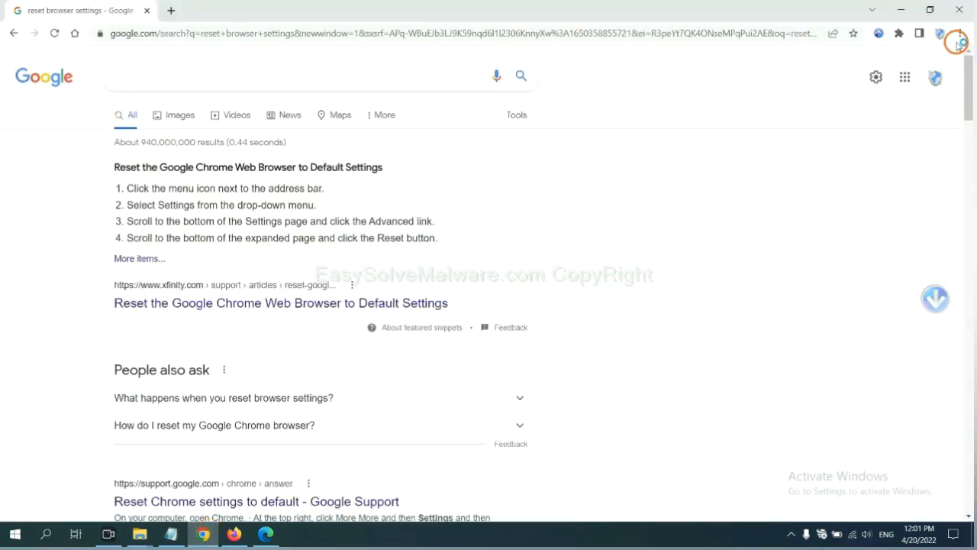
pyautogui.click(959, 33)
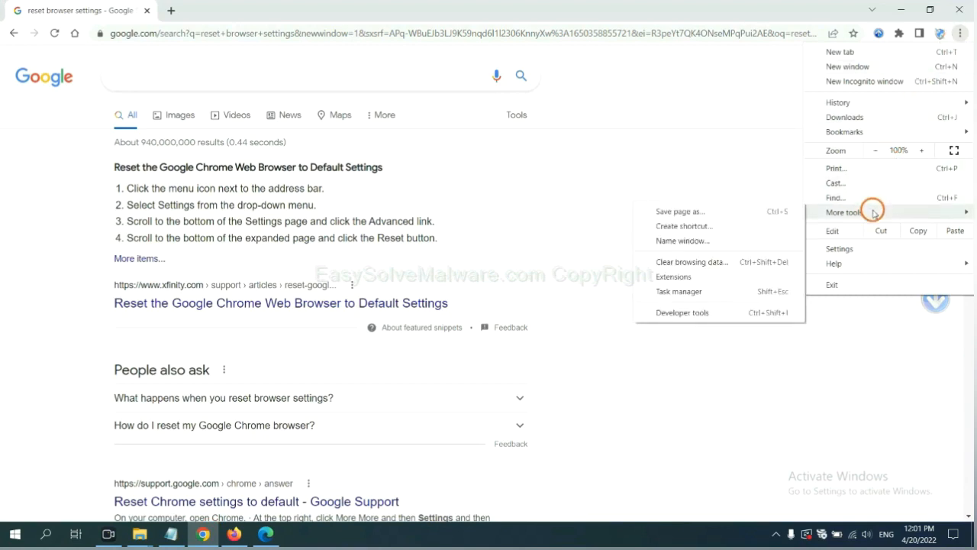
pyautogui.moveTo(716, 276)
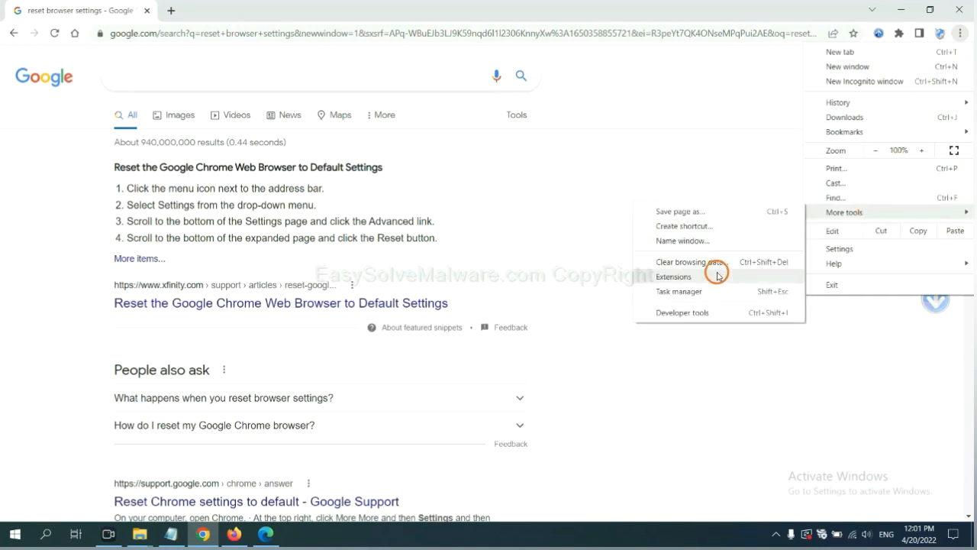
pyautogui.click(673, 277)
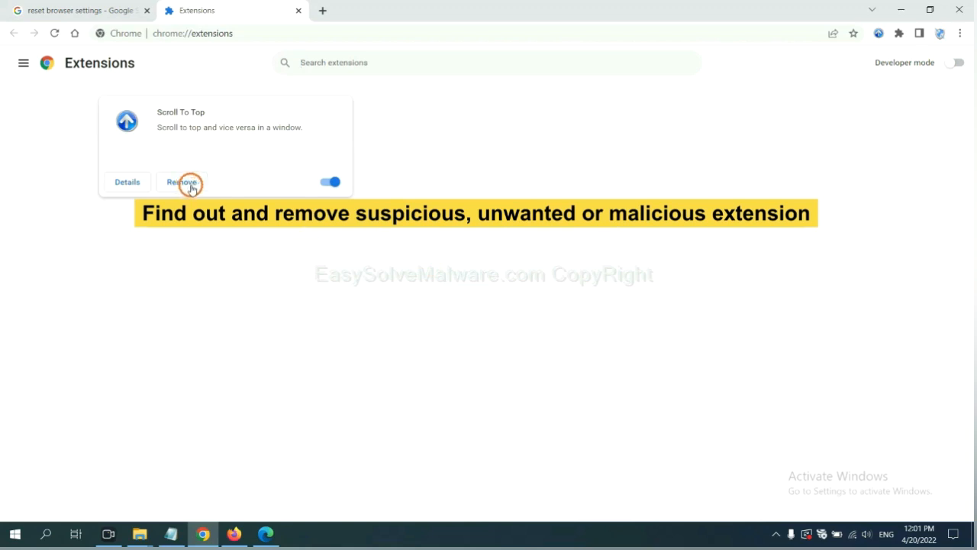
pyautogui.click(234, 534)
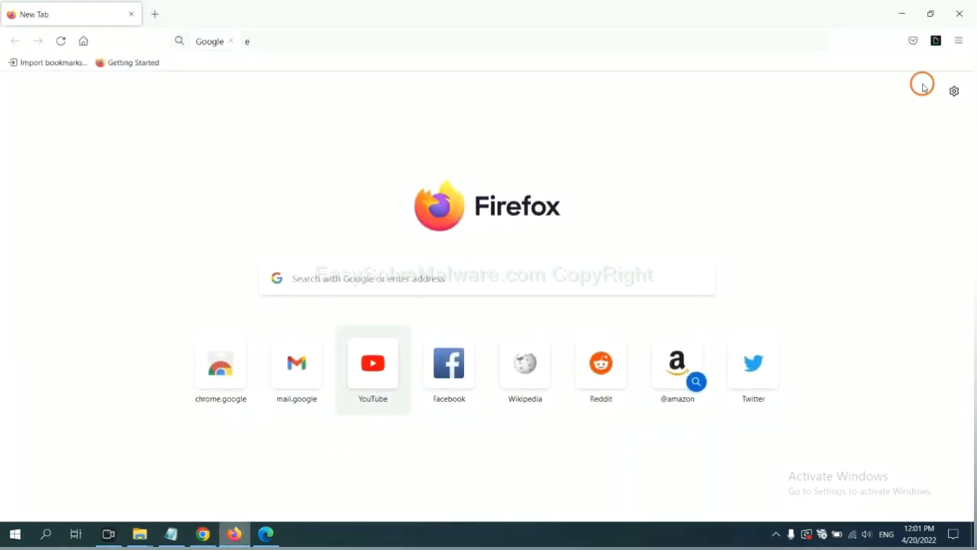
# - Open Firefox's Add-ons and themes and bring up GIPHY for Firefox's removal options
pyautogui.click(960, 41)
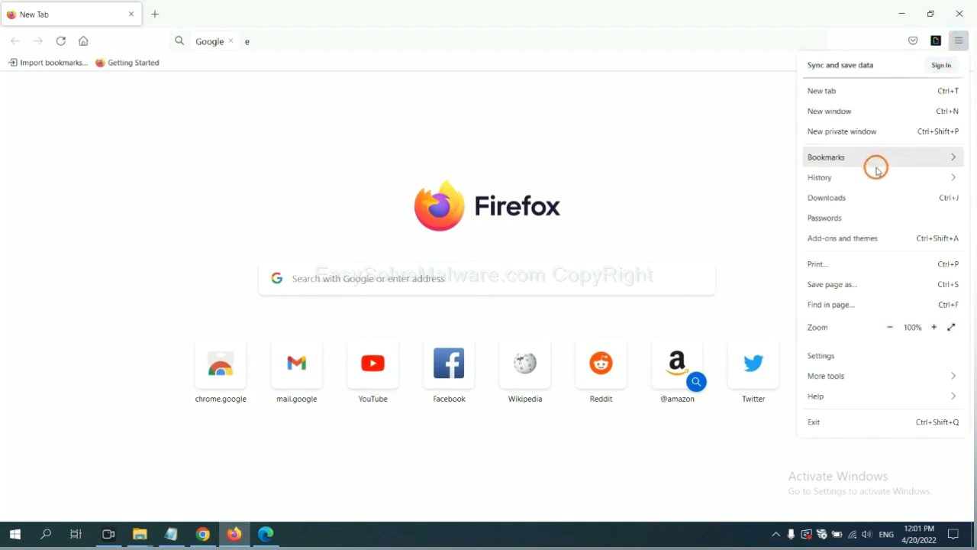
pyautogui.moveTo(851, 238)
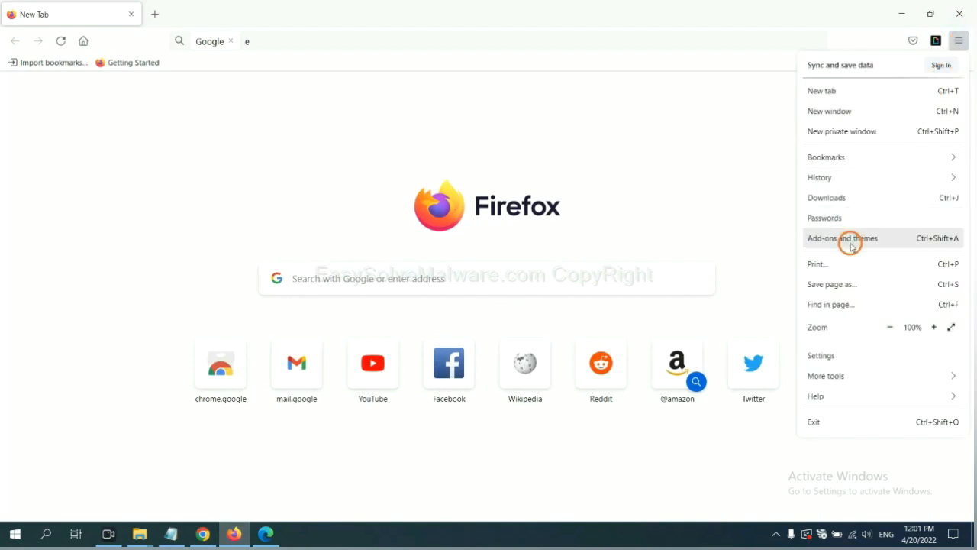
pyautogui.click(842, 238)
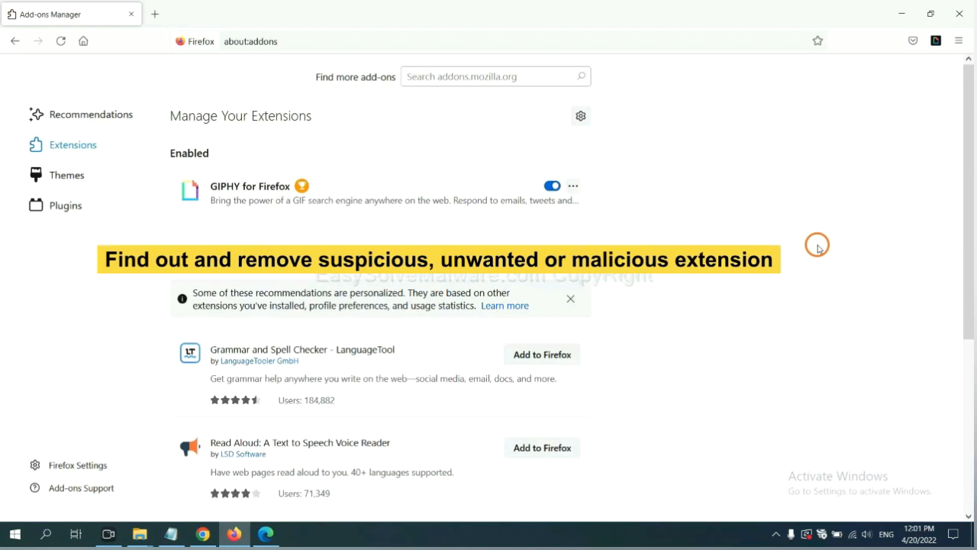
pyautogui.click(573, 185)
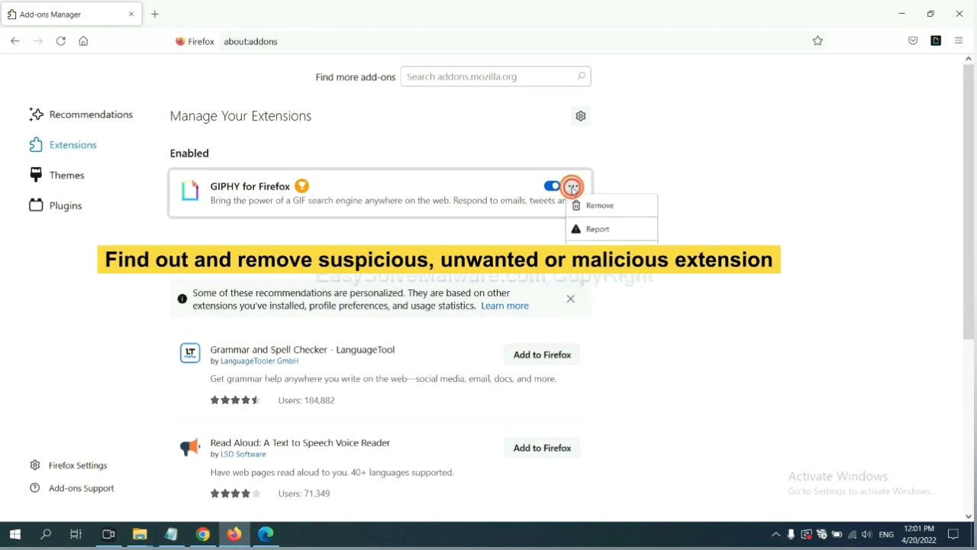
pyautogui.moveTo(599, 204)
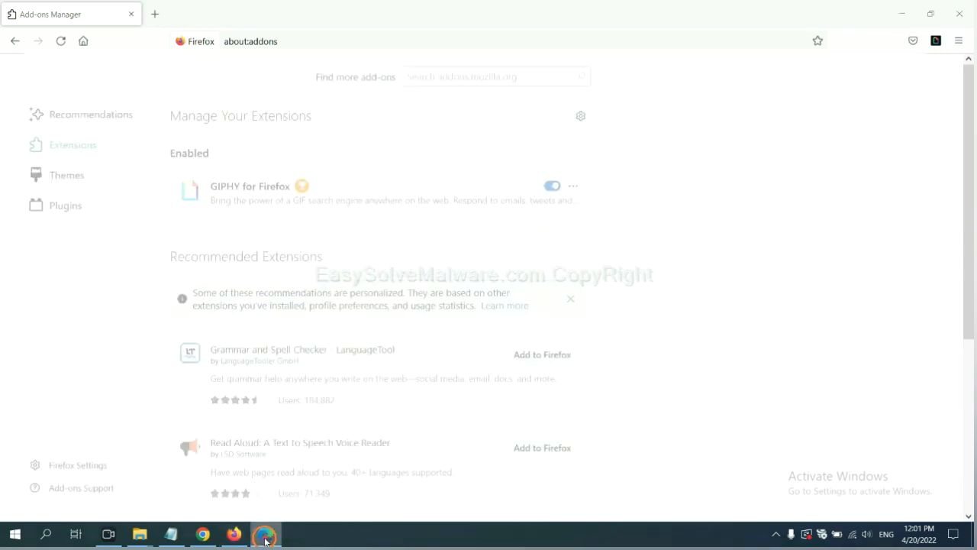
# - Remove ArcVpn Free Fast VPN Proxy from Edge's Extensions page, confirm, then show the desktop
pyautogui.click(264, 533)
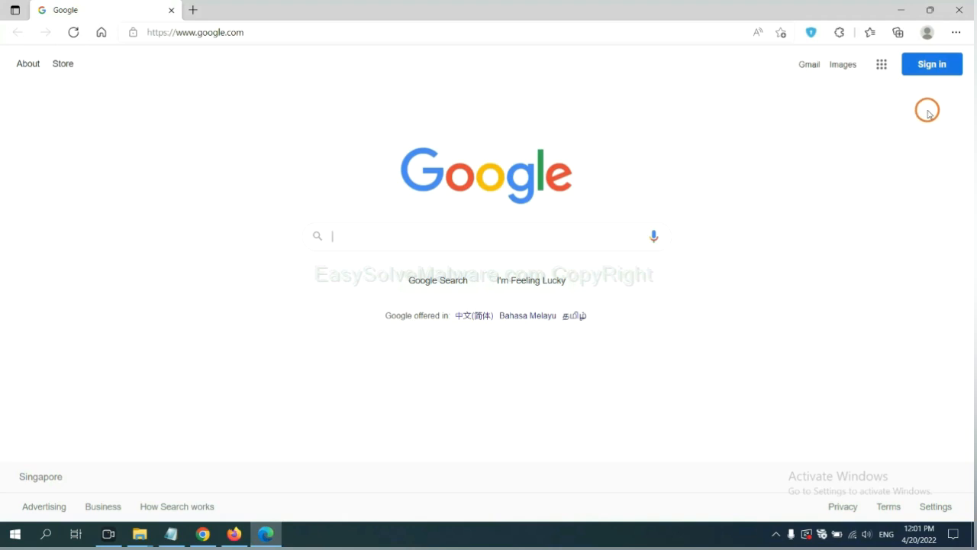
pyautogui.click(955, 33)
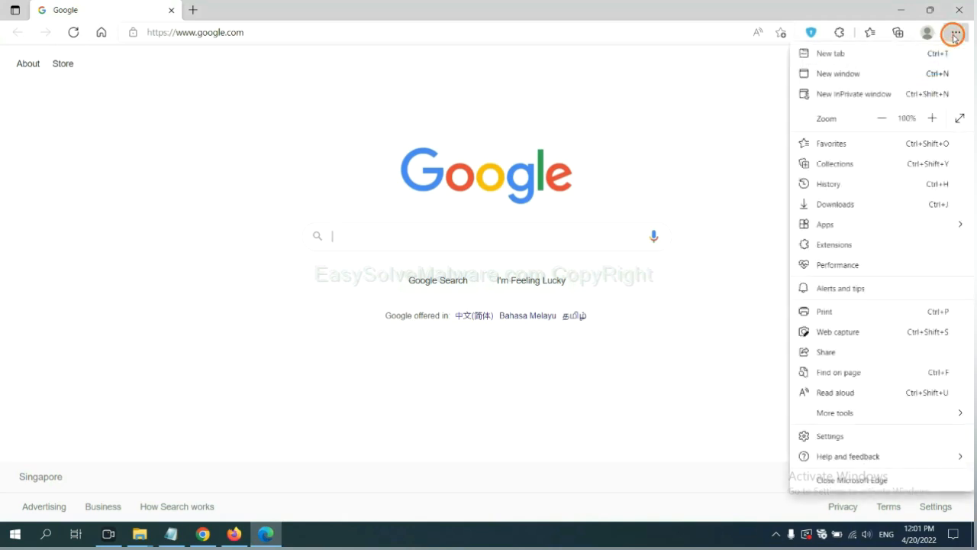
pyautogui.moveTo(834, 245)
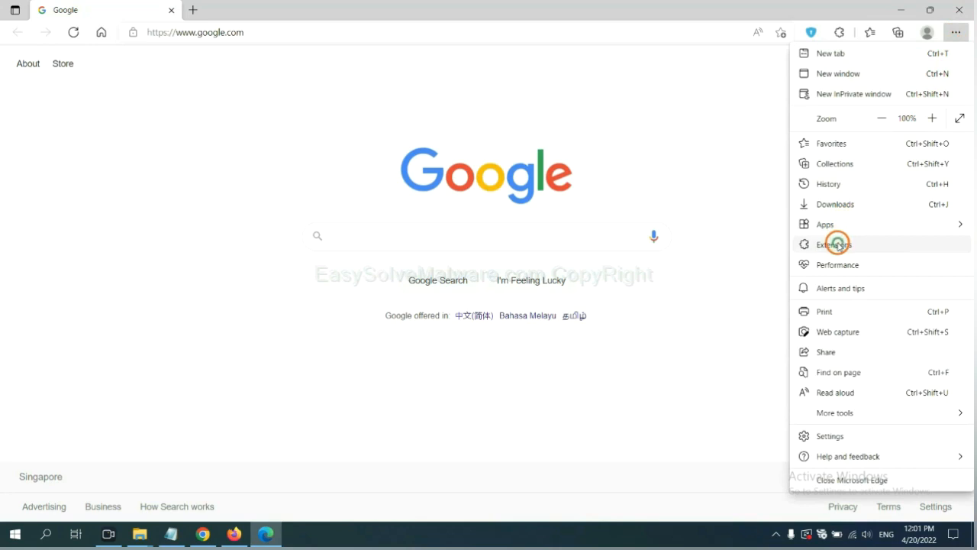
pyautogui.click(835, 244)
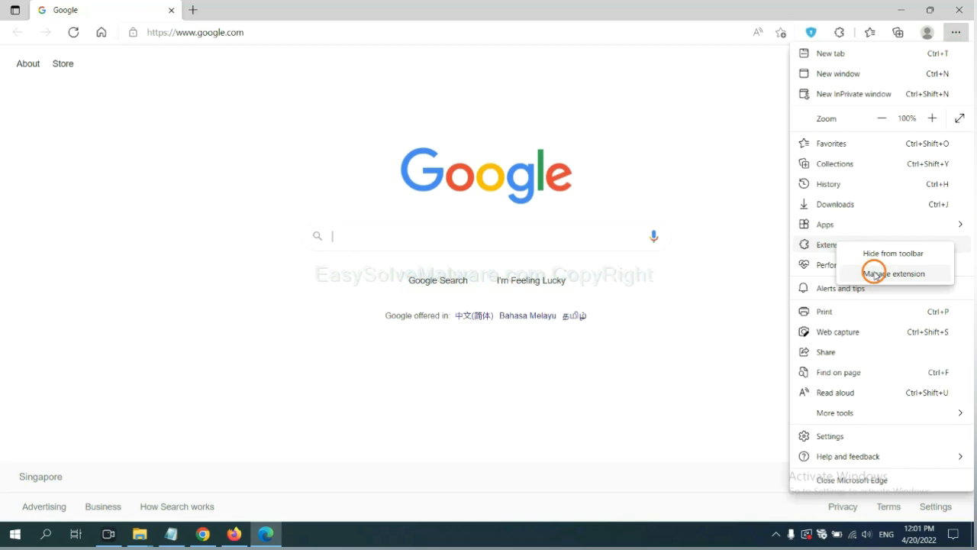
pyautogui.click(894, 273)
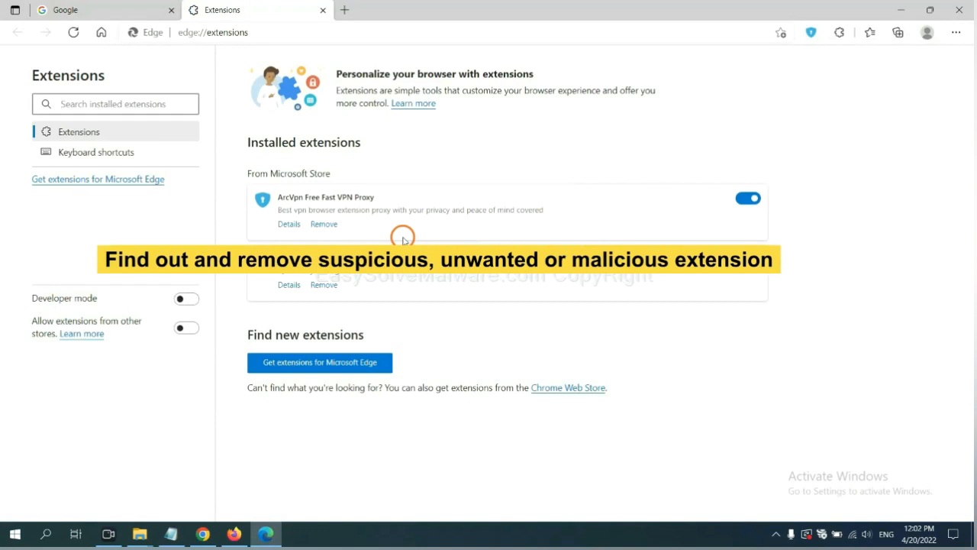
pyautogui.moveTo(353, 224)
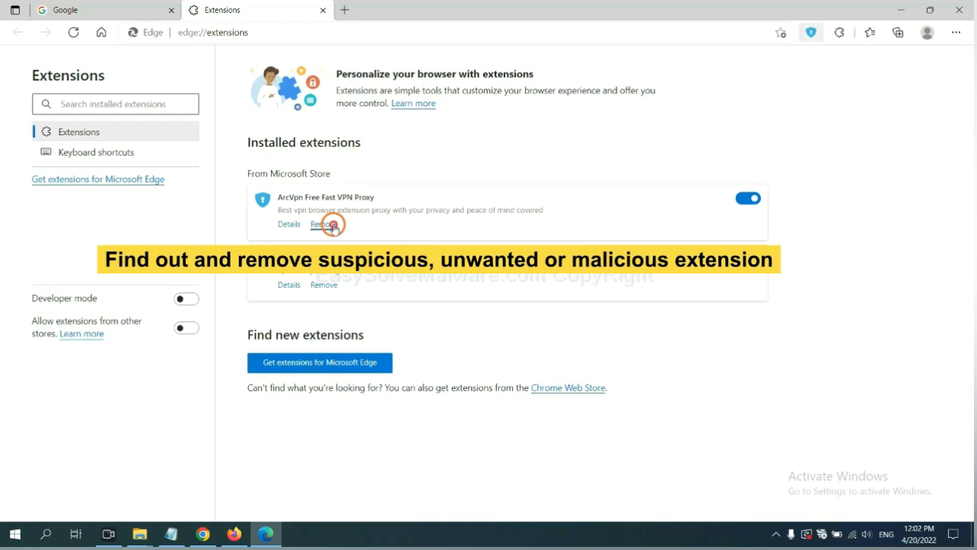
pyautogui.click(322, 223)
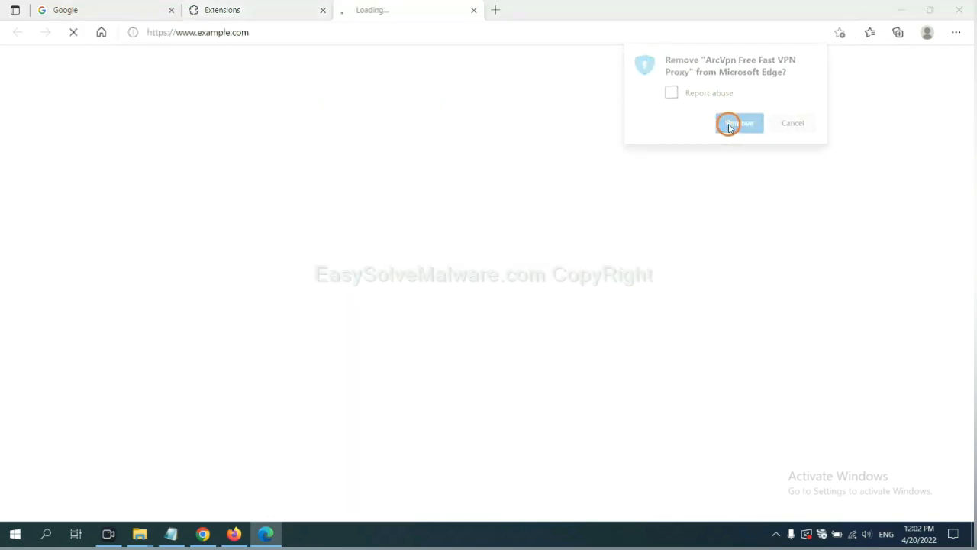
pyautogui.click(739, 123)
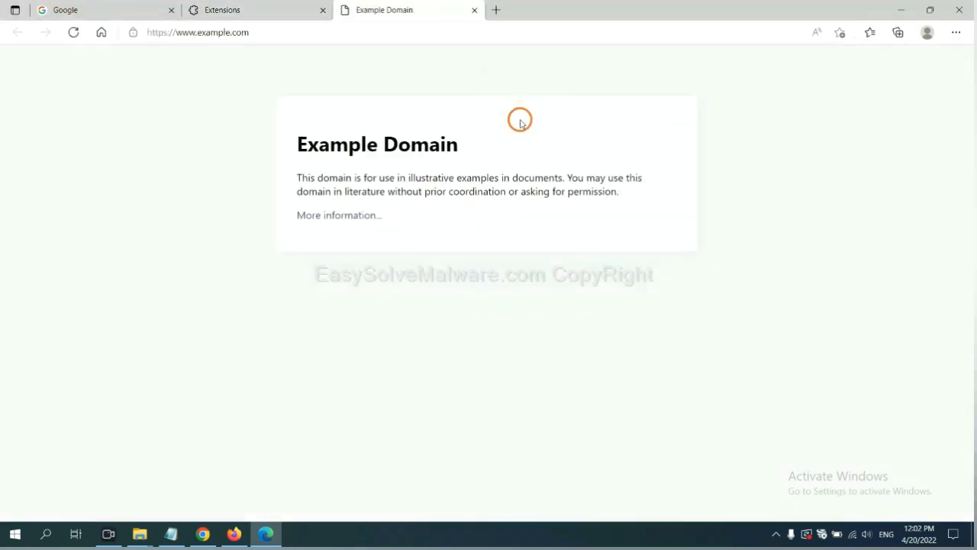
pyautogui.click(975, 534)
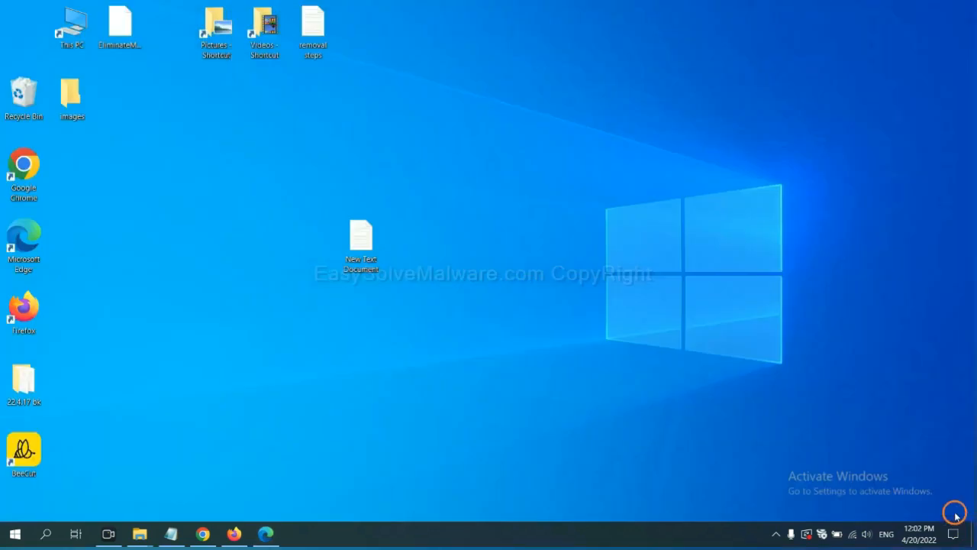
# - Reopen the New Text Document removal notes, review step 4, and launch regedit from Run
pyautogui.doubleClick(361, 240)
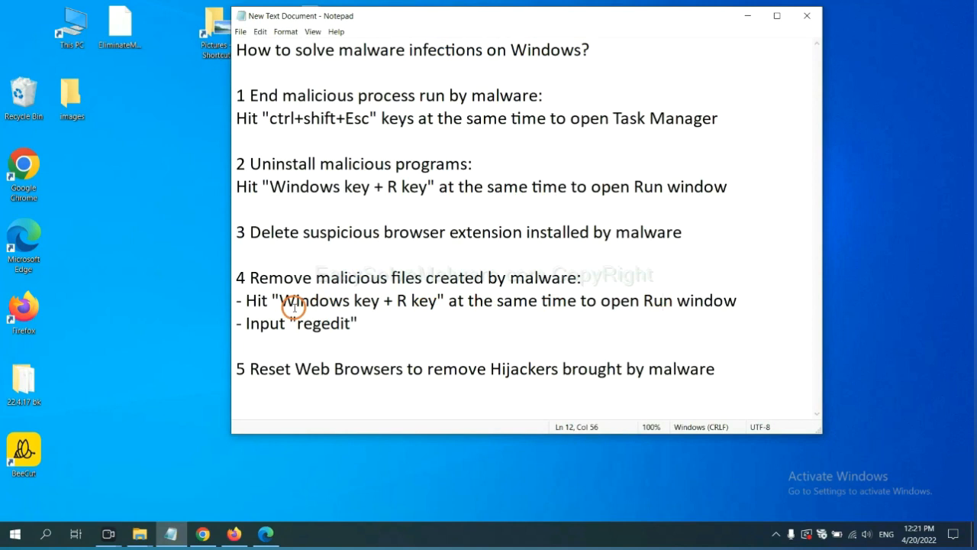
pyautogui.moveTo(422, 278)
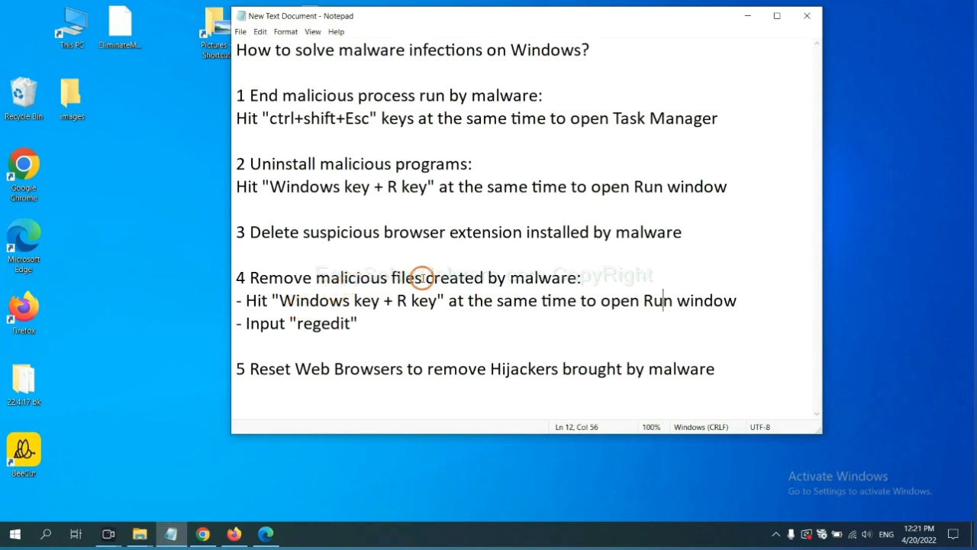
pyautogui.moveTo(329, 289)
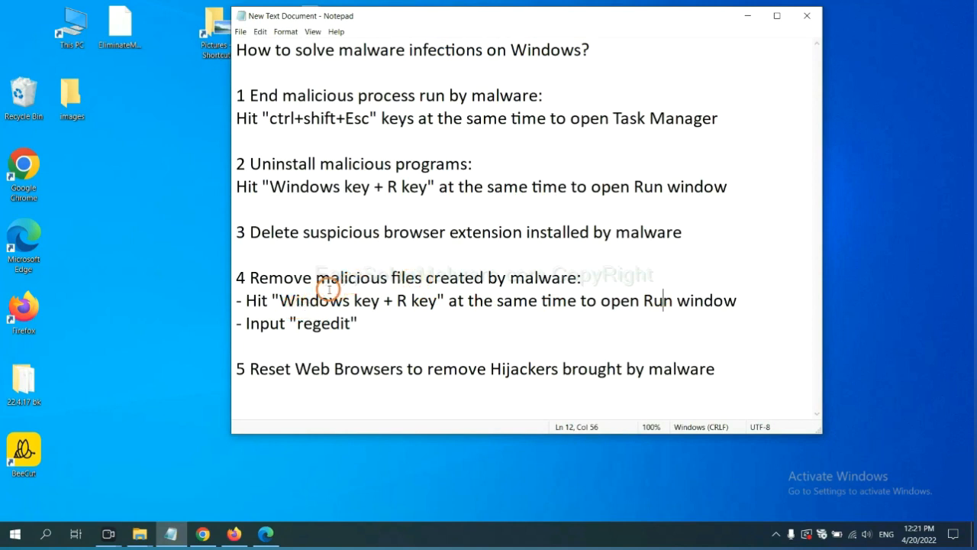
pyautogui.moveTo(252, 299)
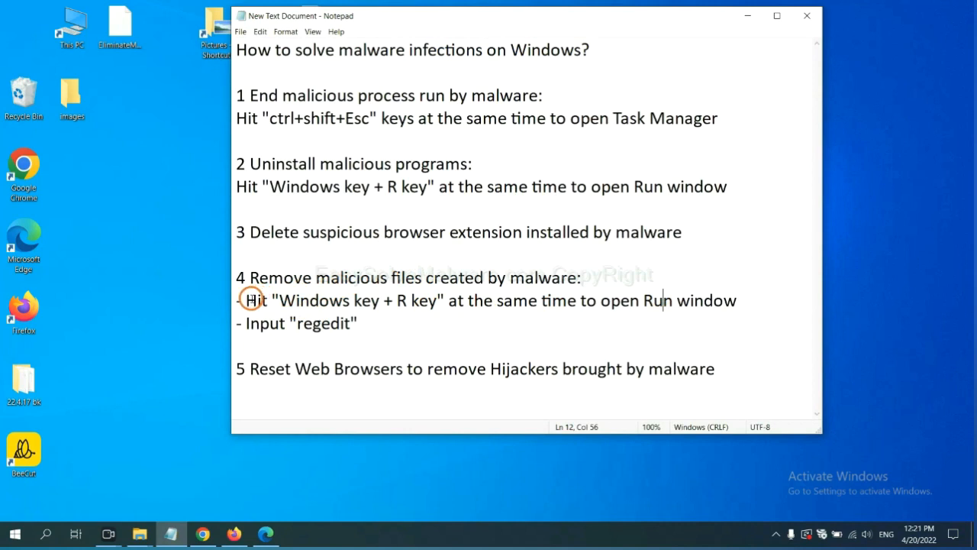
pyautogui.moveTo(246, 300); pyautogui.dragTo(358, 323)
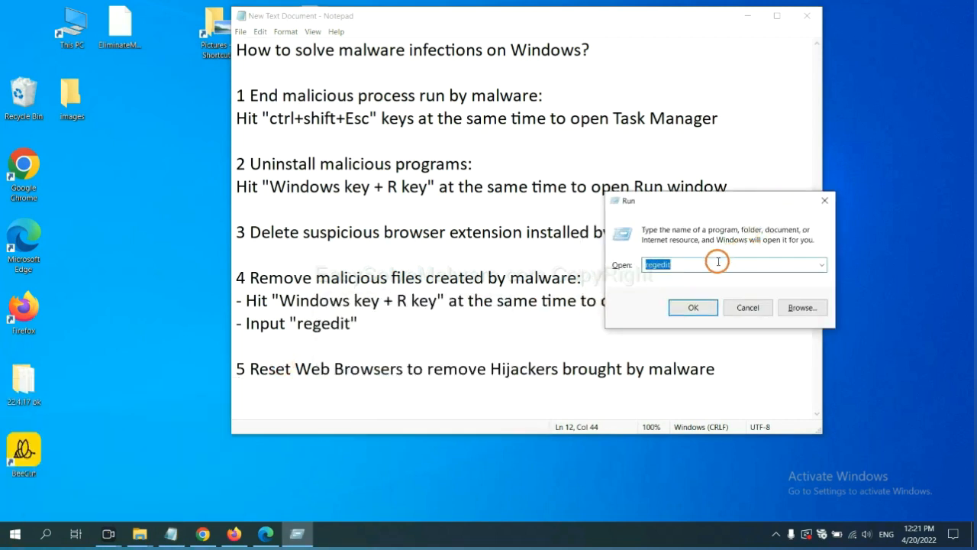
pyautogui.click(687, 265)
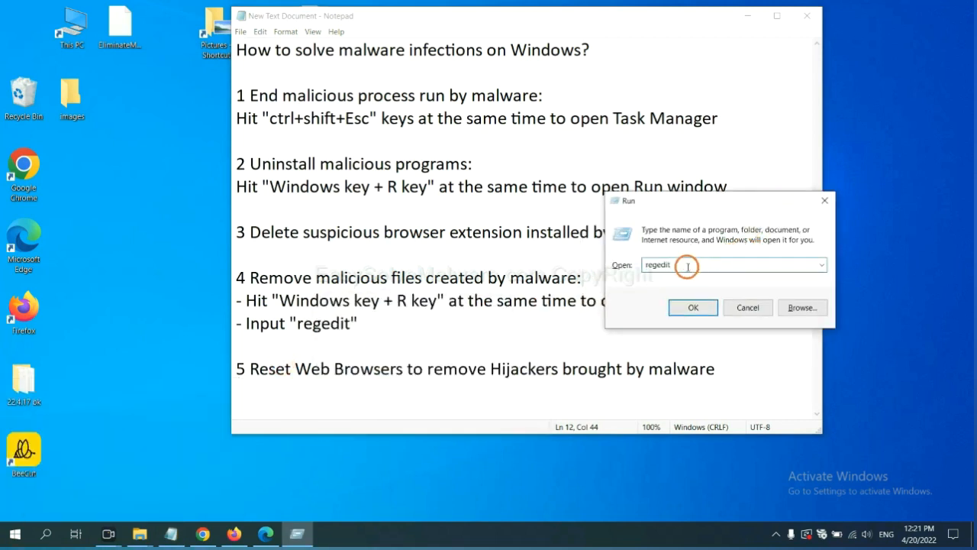
pyautogui.click(693, 307)
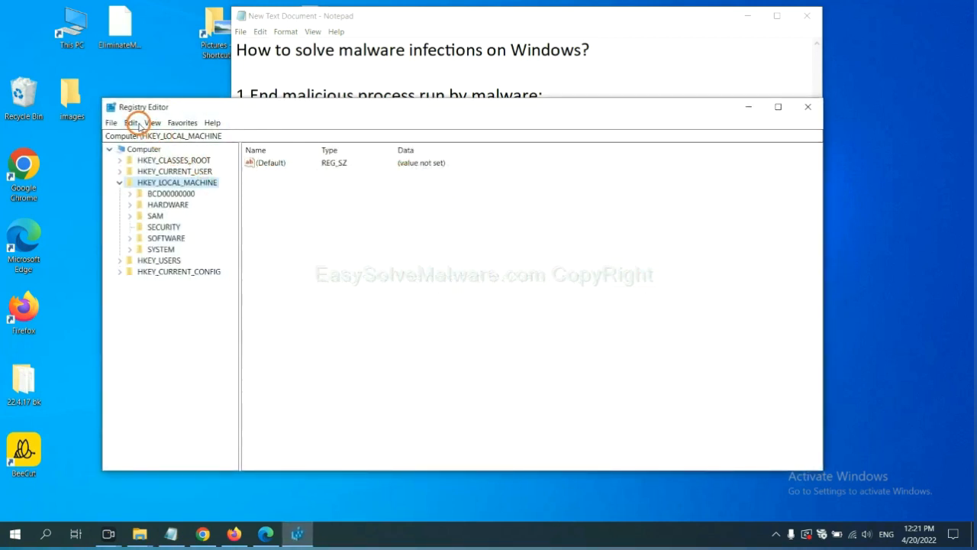
# - Use Edit > Find for the malware name, landing on BeeCut.exe under FEATURE_BROWSER_EMULATION
pyautogui.click(131, 122)
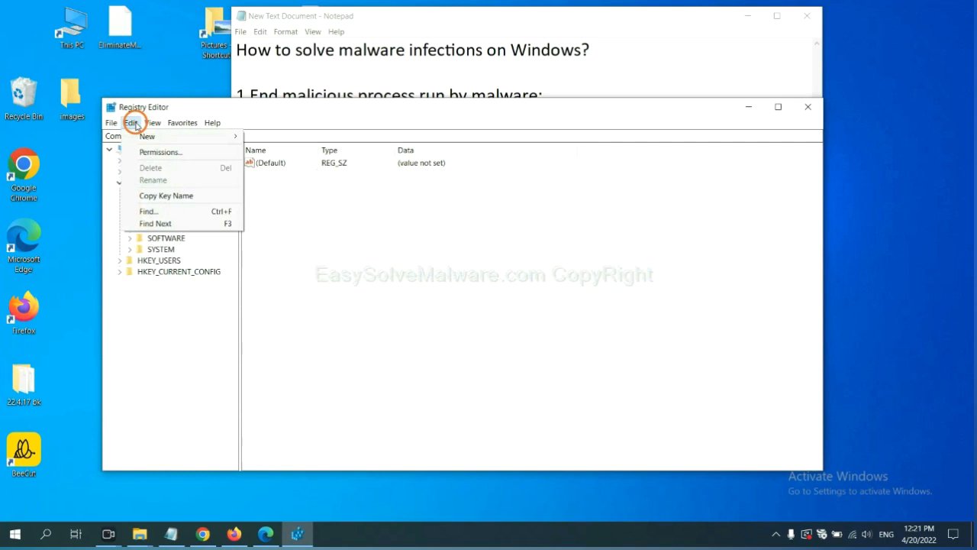
pyautogui.moveTo(149, 211)
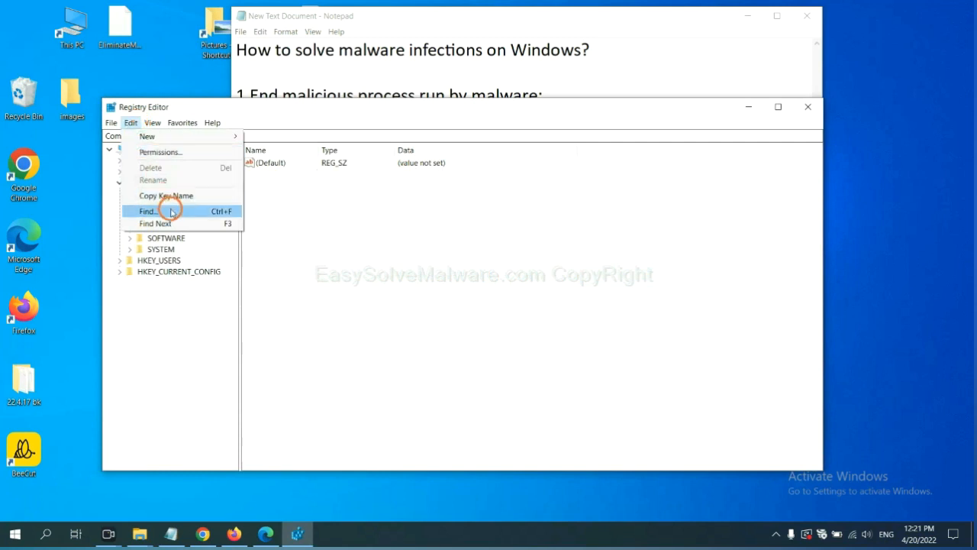
pyautogui.click(148, 211)
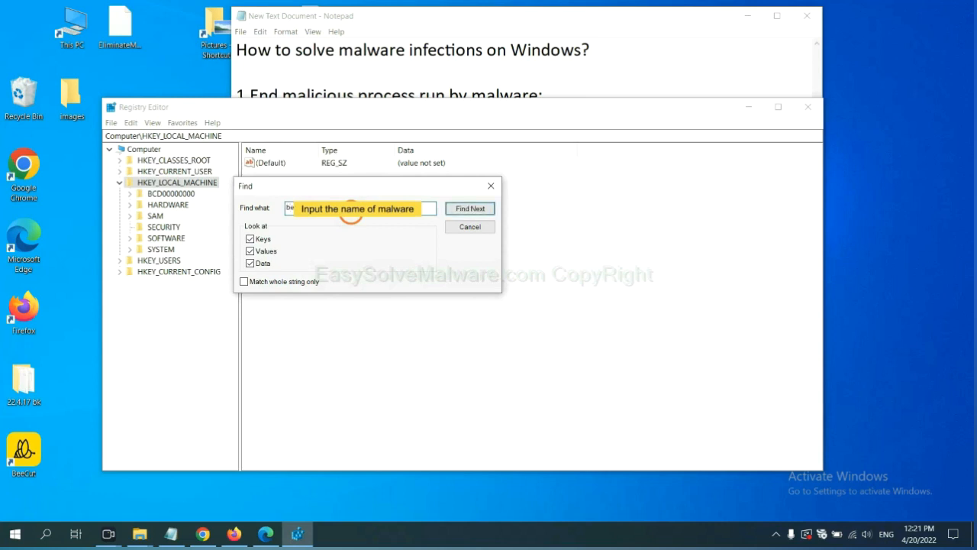
pyautogui.click(470, 208)
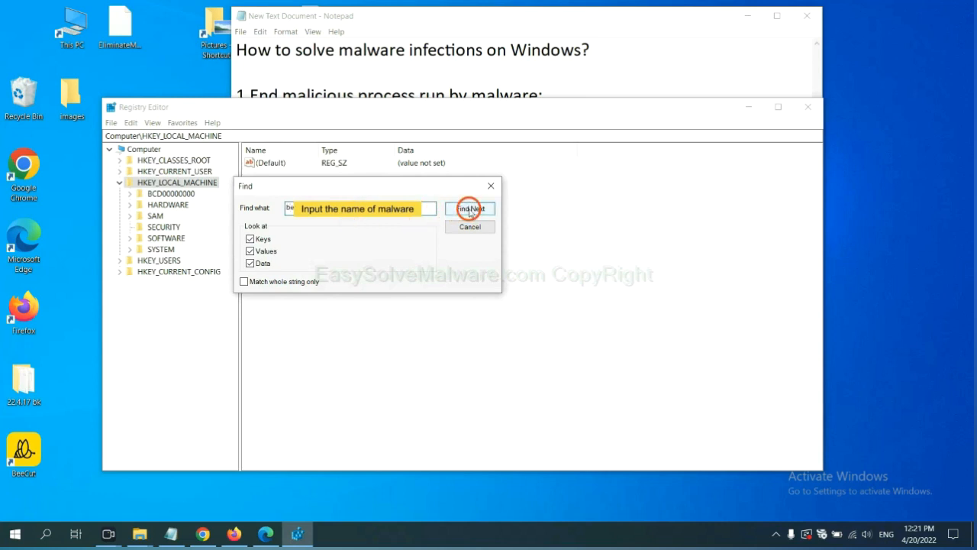
pyautogui.click(469, 208)
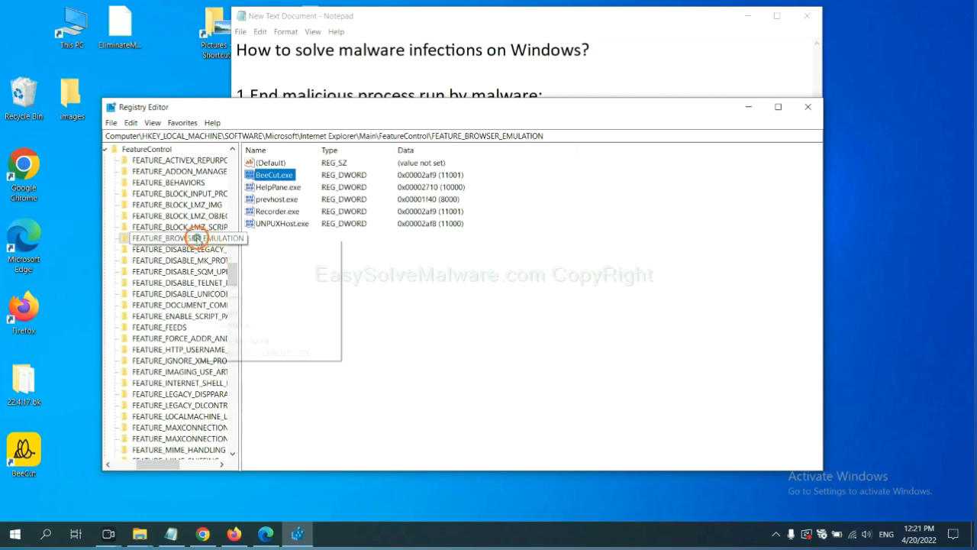
pyautogui.rightClick(180, 237)
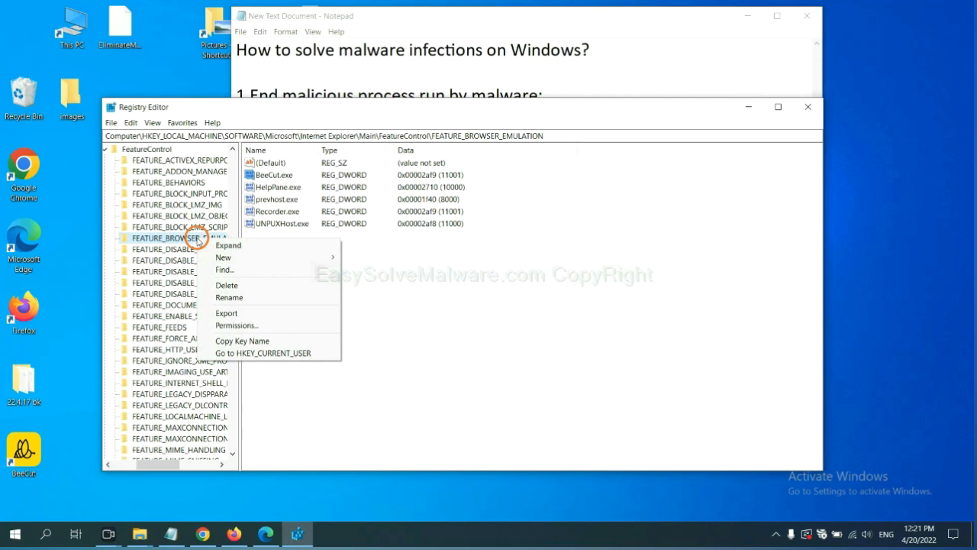
pyautogui.moveTo(233, 284)
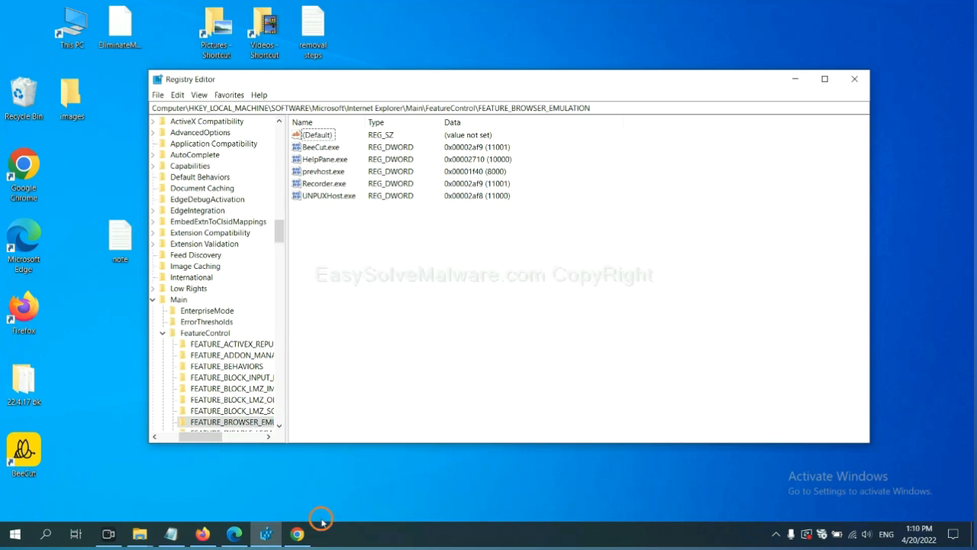
# - Switch to Chrome and scroll the EasySolveMalware guide's Quick Menu of removal steps
pyautogui.click(296, 533)
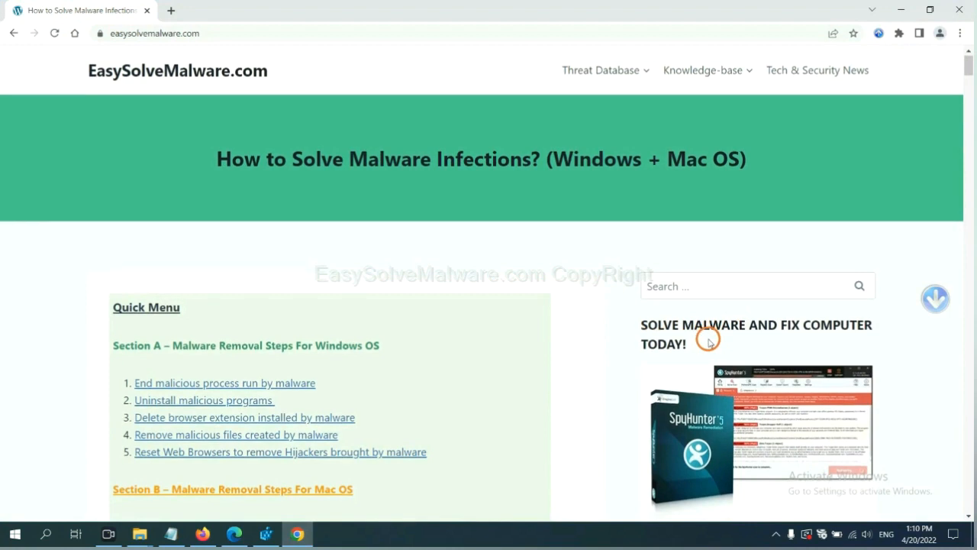
pyautogui.scroll(-3)
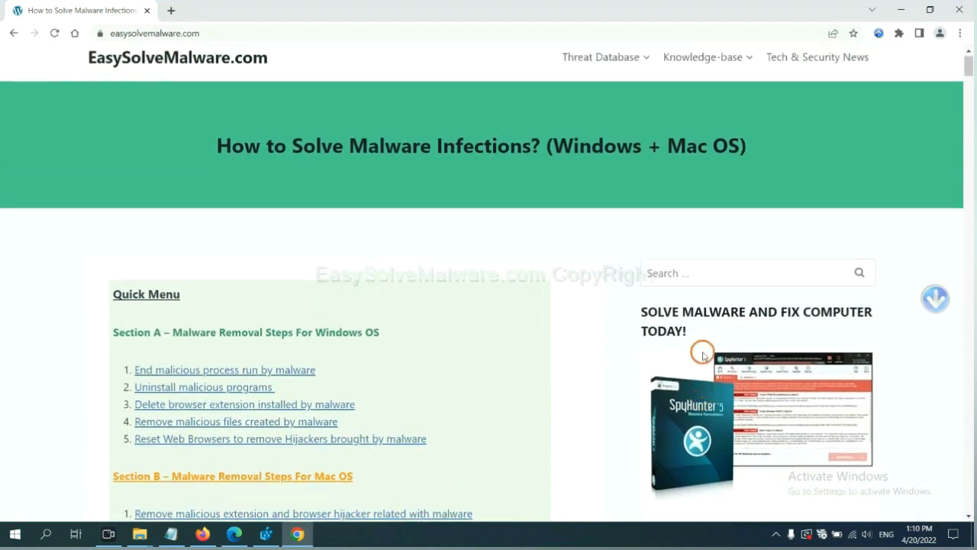
pyautogui.scroll(3)
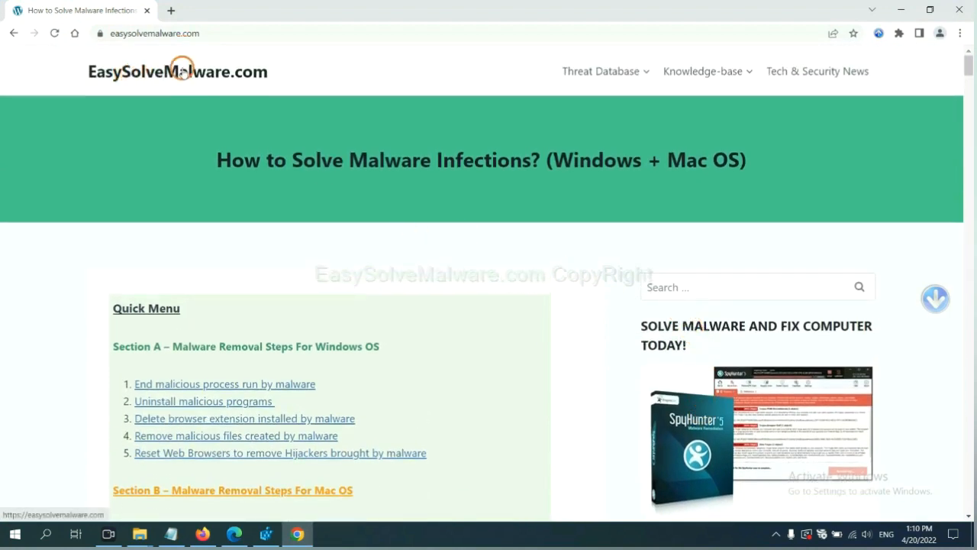
pyautogui.scroll(-3)
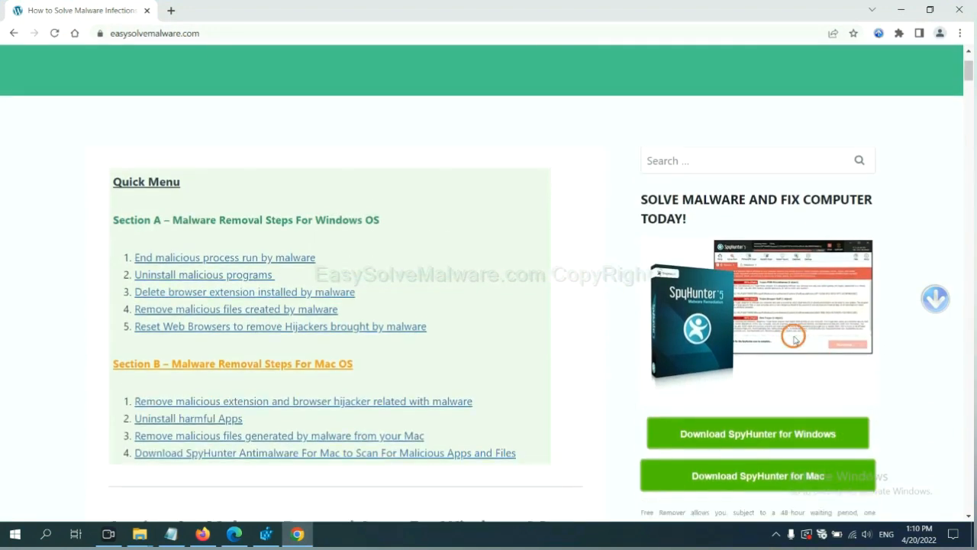
pyautogui.scroll(-3)
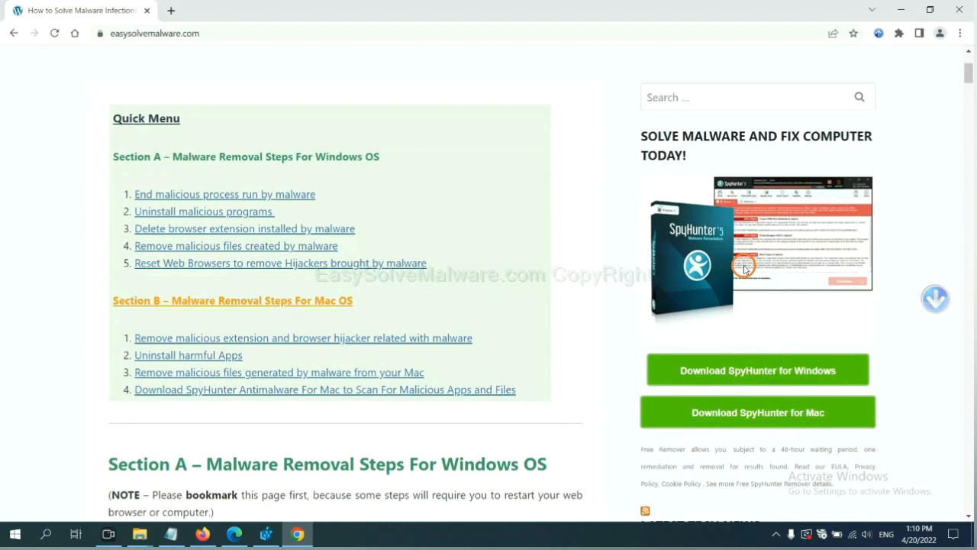
pyautogui.moveTo(757, 413)
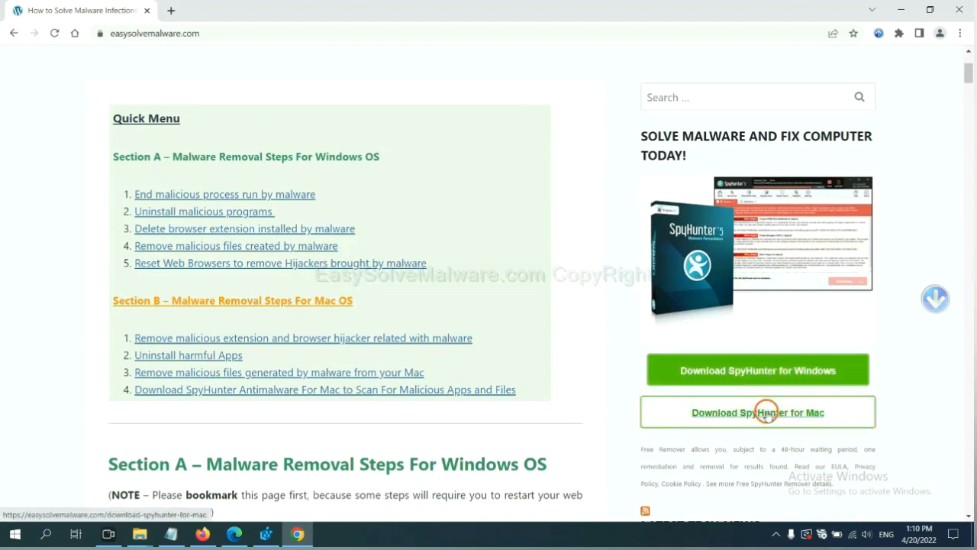
pyautogui.moveTo(786, 194)
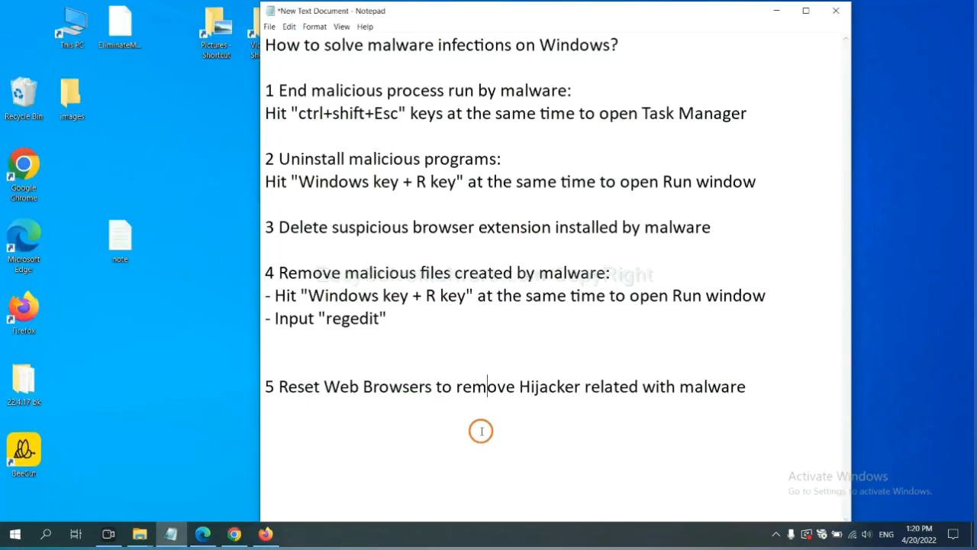
pyautogui.moveTo(374, 407)
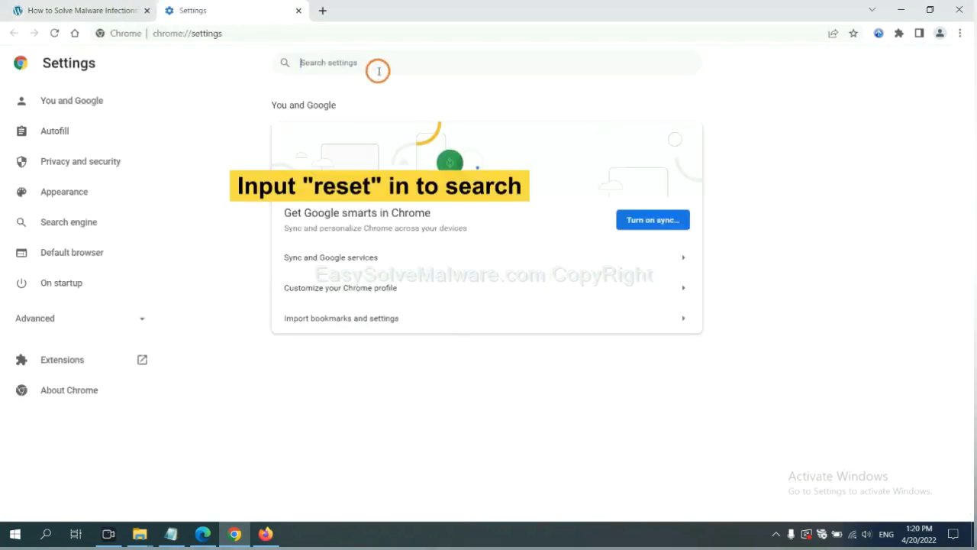
# - Search Chrome settings for 'reset' and confirm resetting settings to original defaults
pyautogui.write('reset')
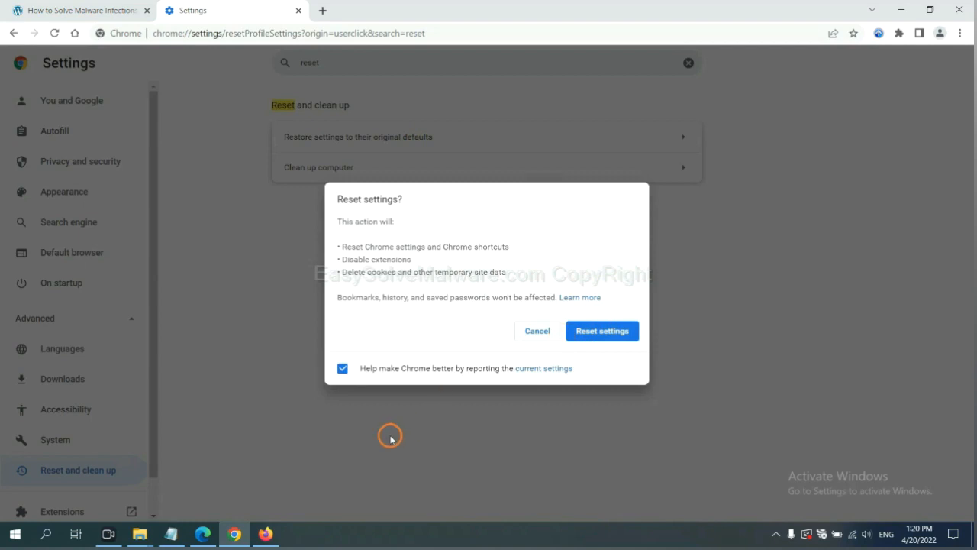
pyautogui.click(265, 534)
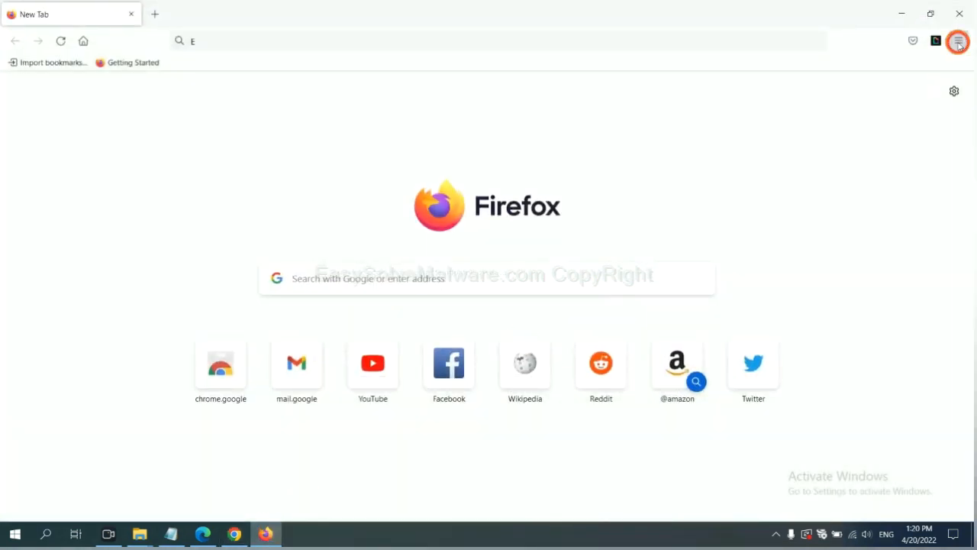
# - Go to Help > More troubleshooting information and start Refresh Firefox
pyautogui.click(958, 42)
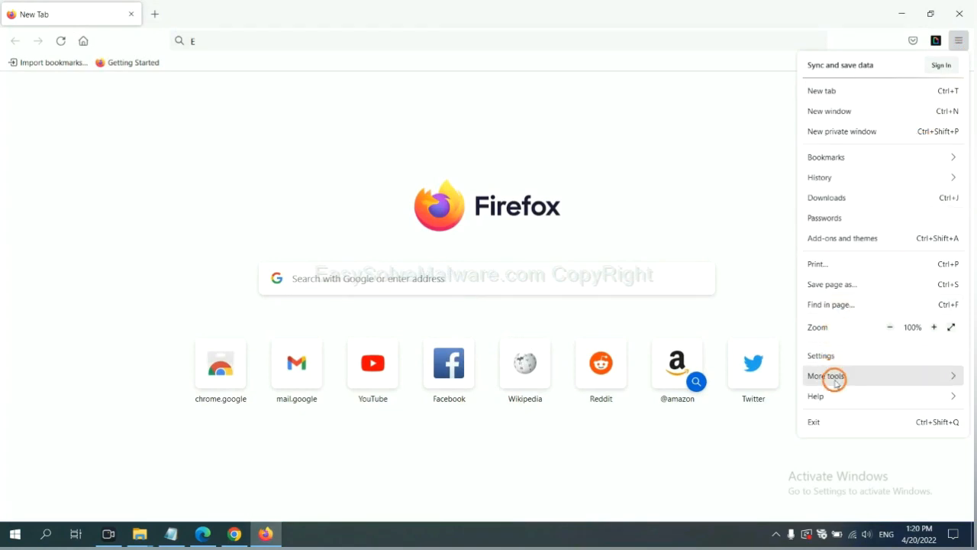
pyautogui.click(815, 395)
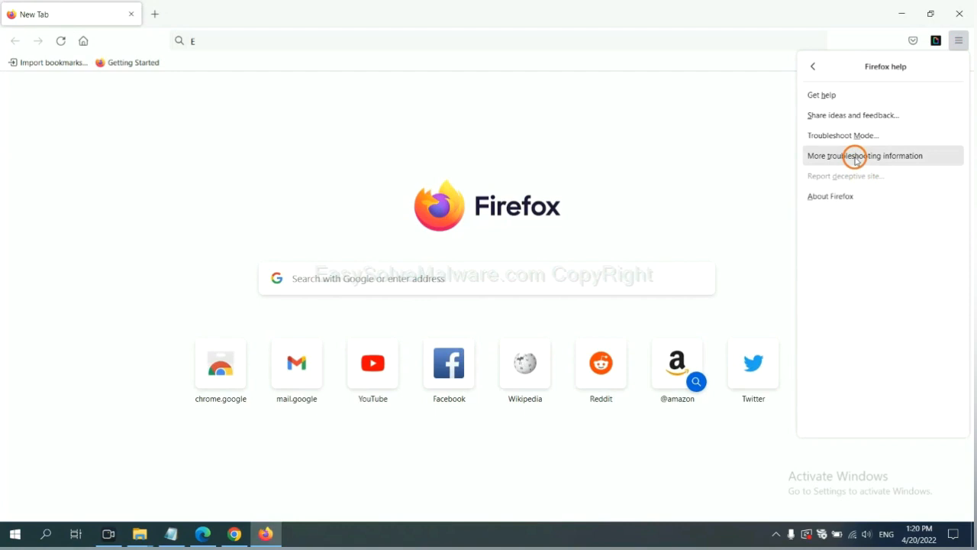
pyautogui.click(866, 155)
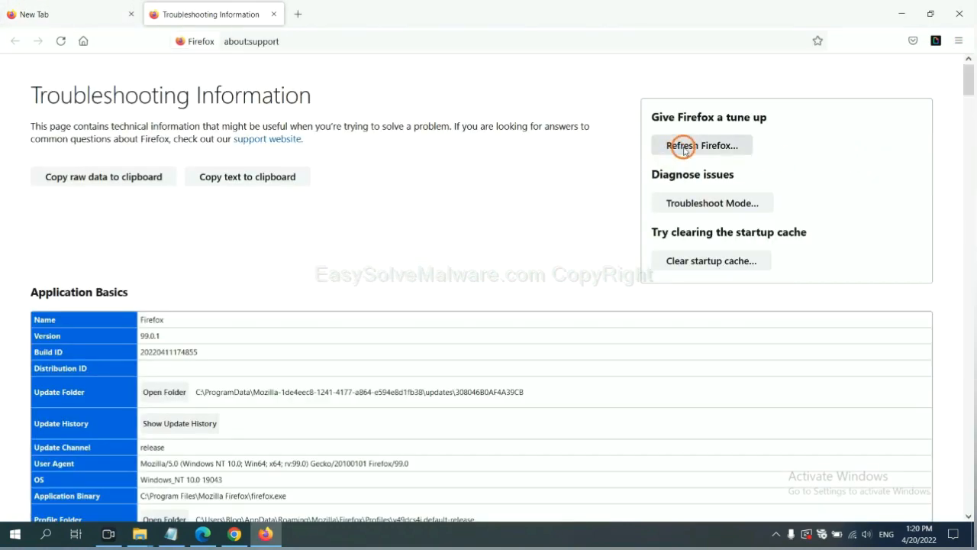
pyautogui.click(702, 145)
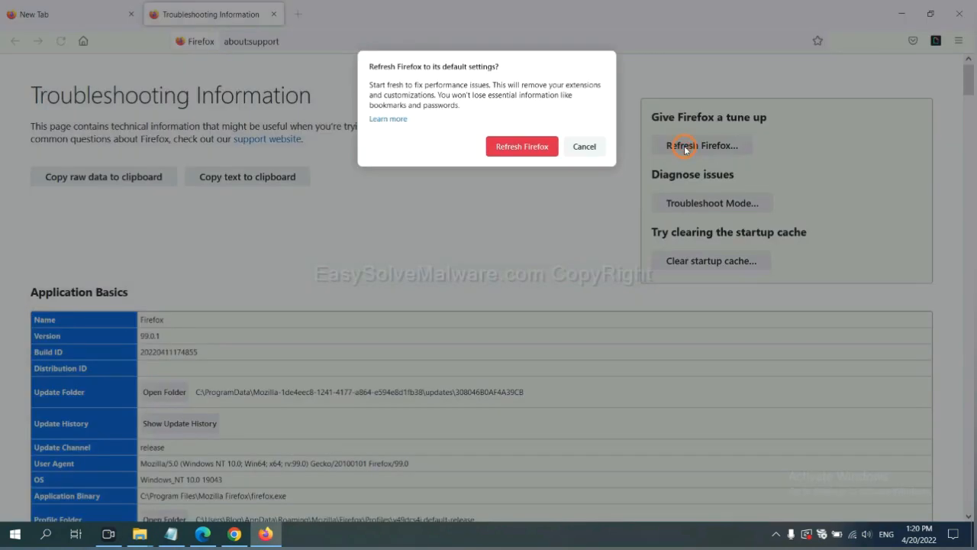
pyautogui.moveTo(374, 271)
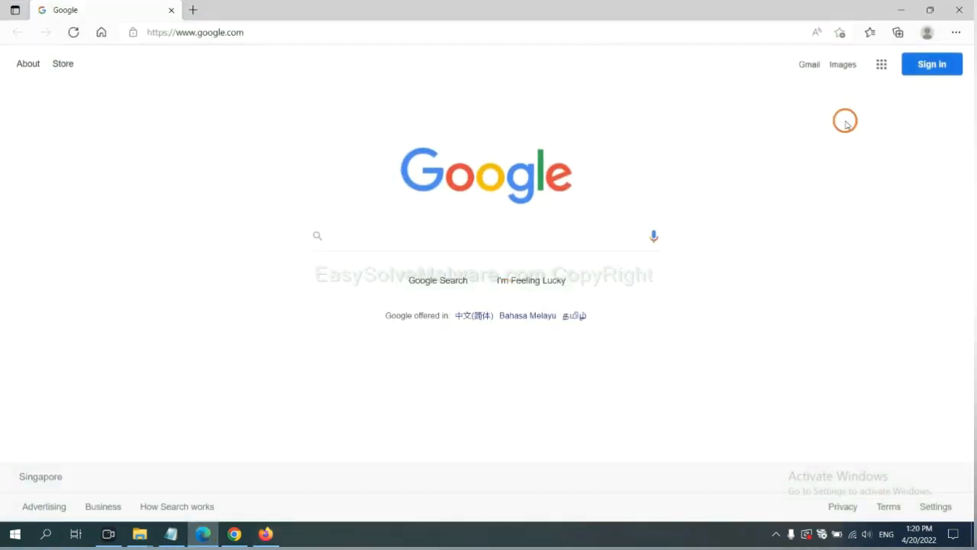
pyautogui.moveTo(955, 37)
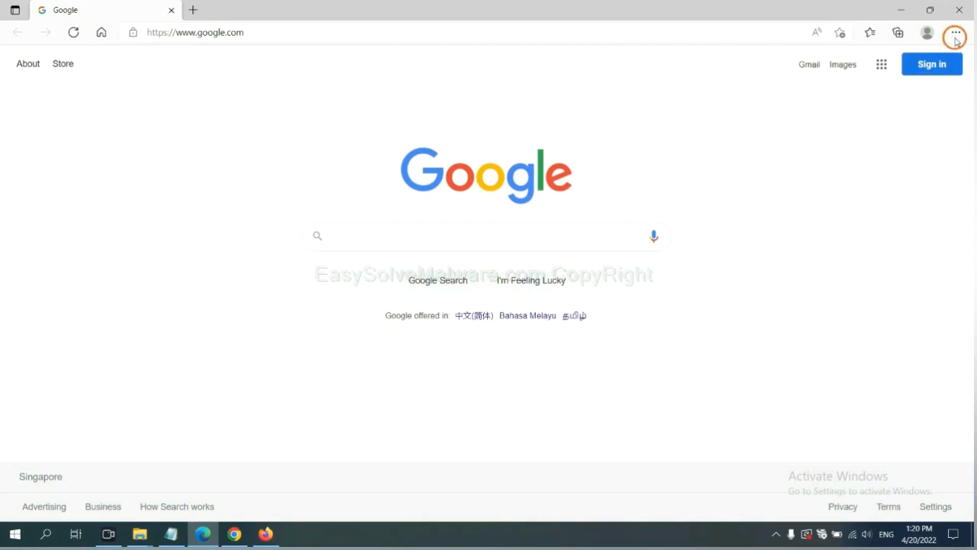
# - From Edge's ... menu, open Settings and search for 'reset' to reach Reset settings
pyautogui.click(956, 32)
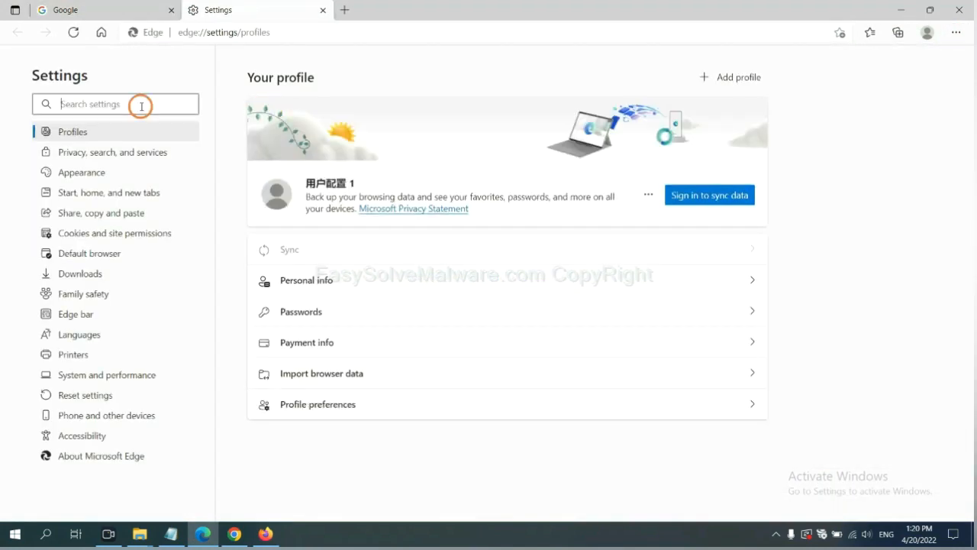
pyautogui.write('reset')
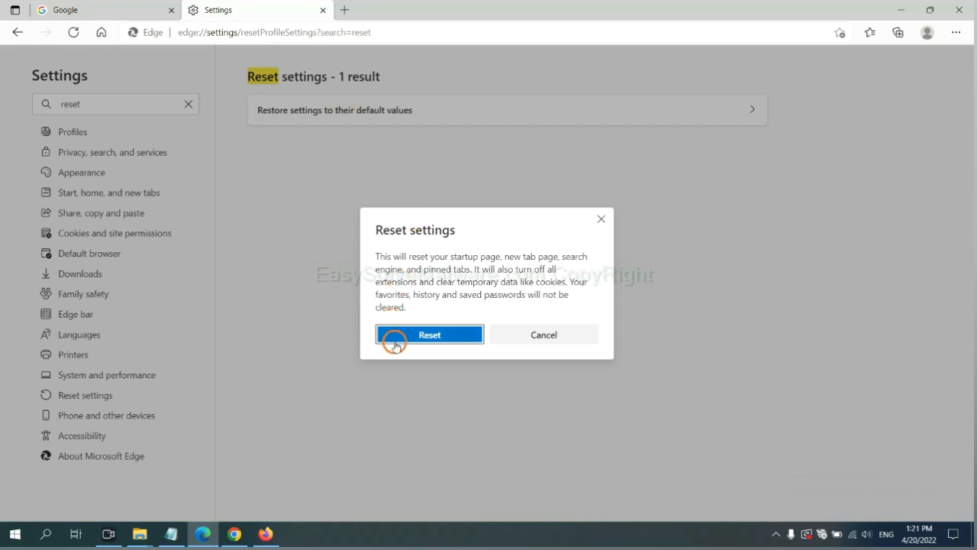
pyautogui.moveTo(522, 379)
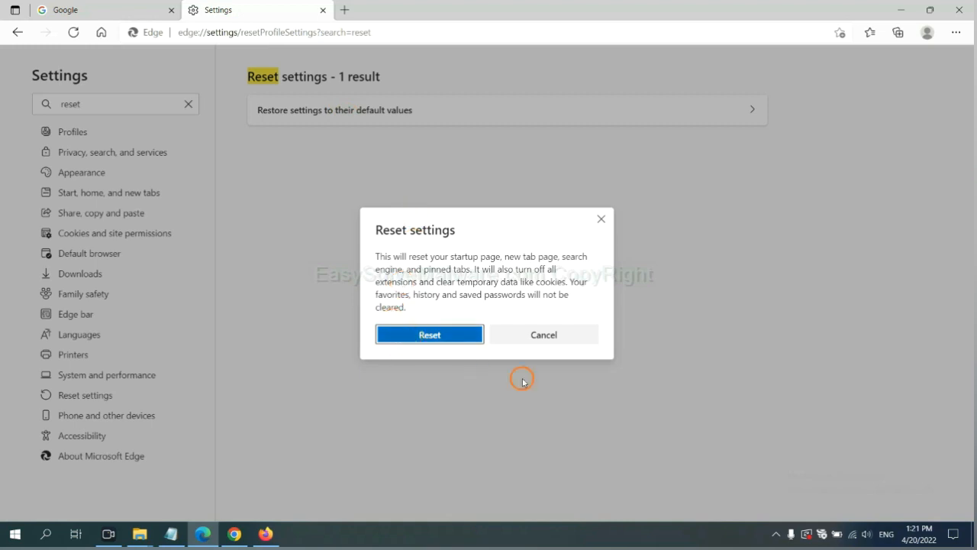